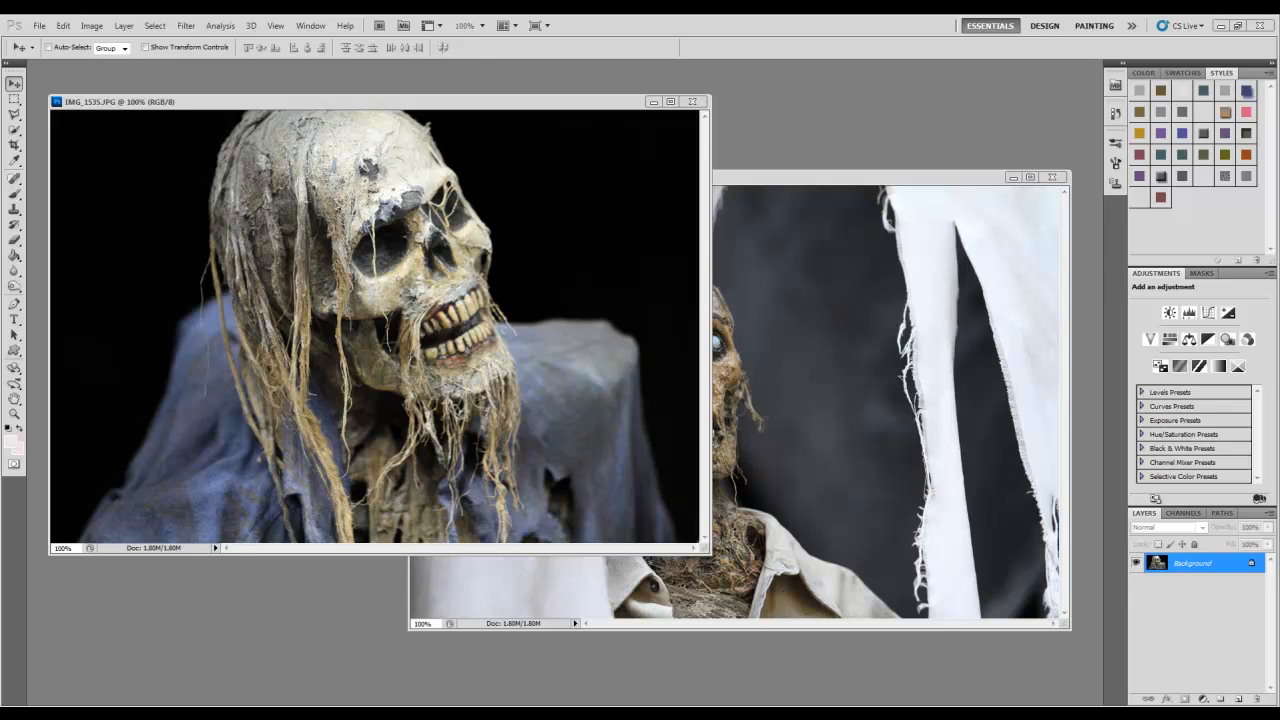
pyautogui.moveTo(205, 620)
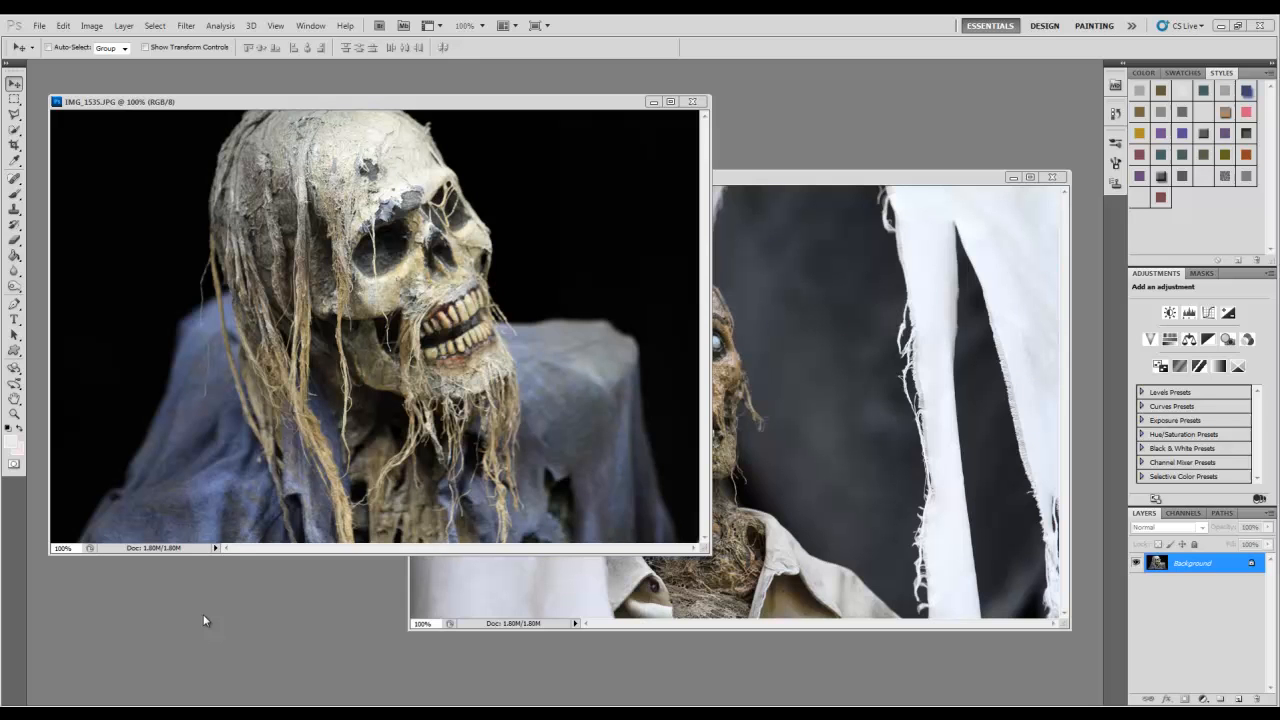
pyautogui.moveTo(479, 141)
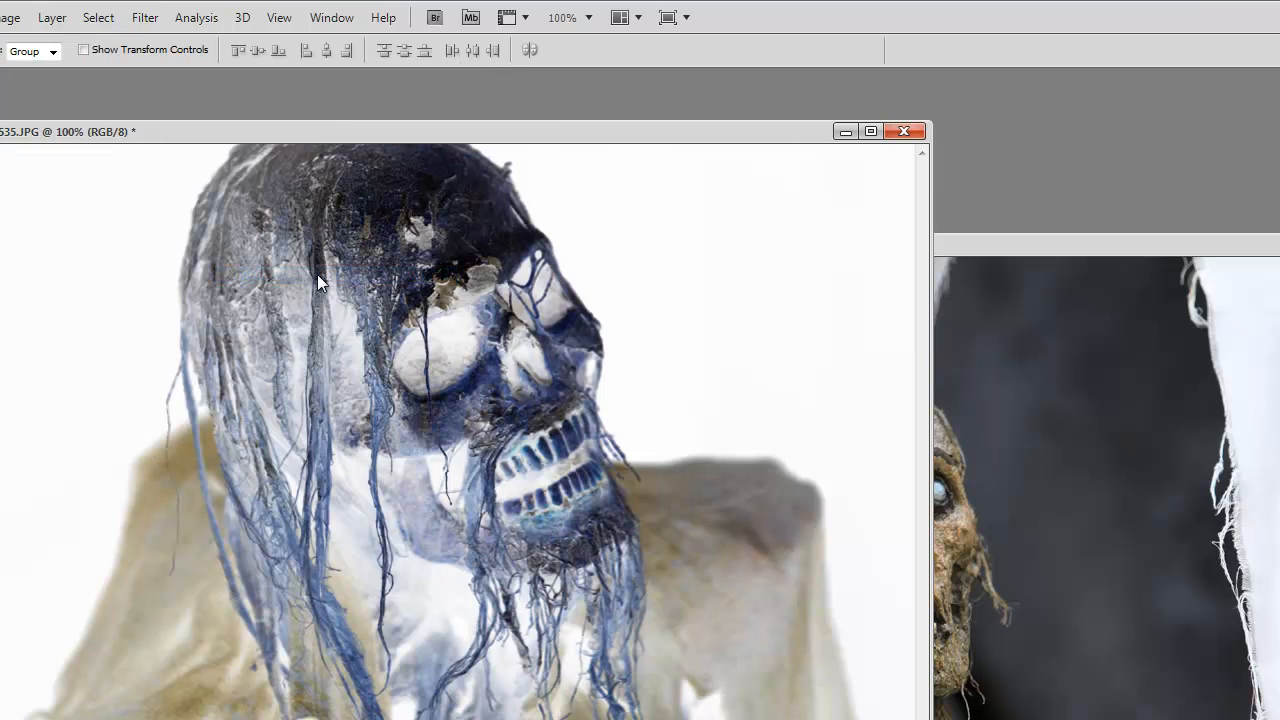
pyautogui.moveTo(1080, 383)
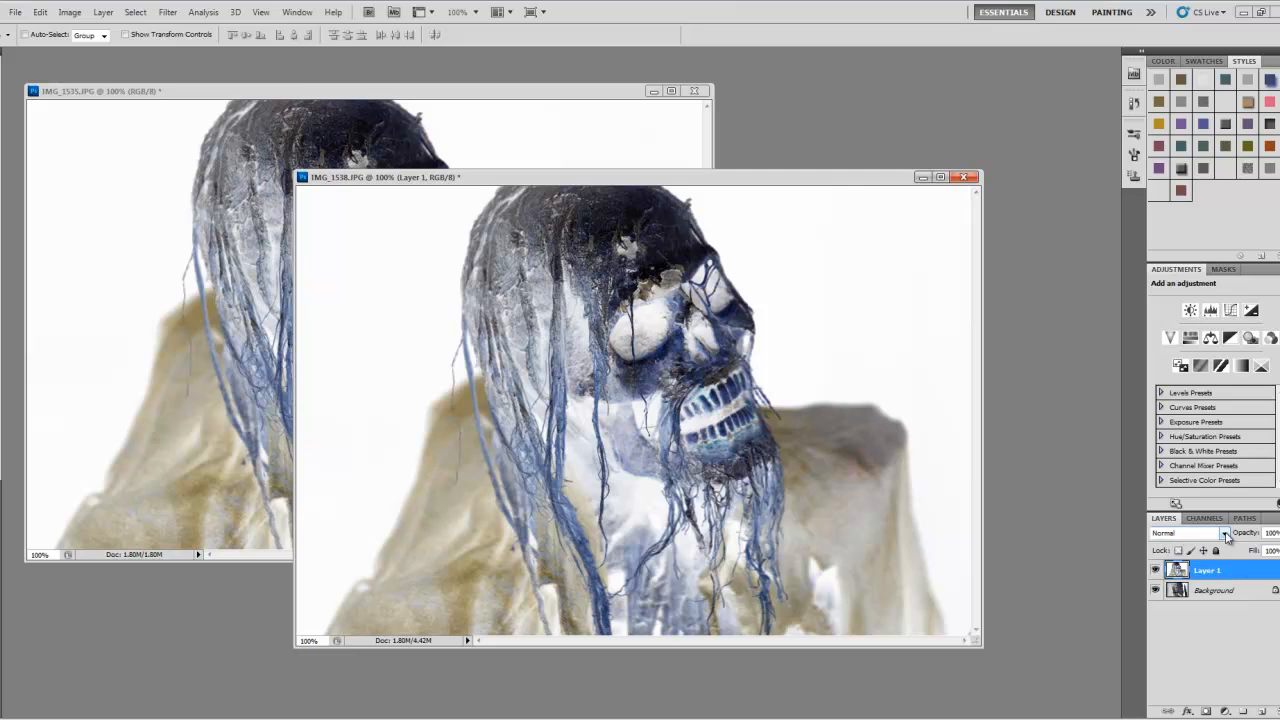
# Cycle Layer 1 through the Luminosity, Saturation, Hue and Divide blend modes.
pyautogui.click(1224, 533)
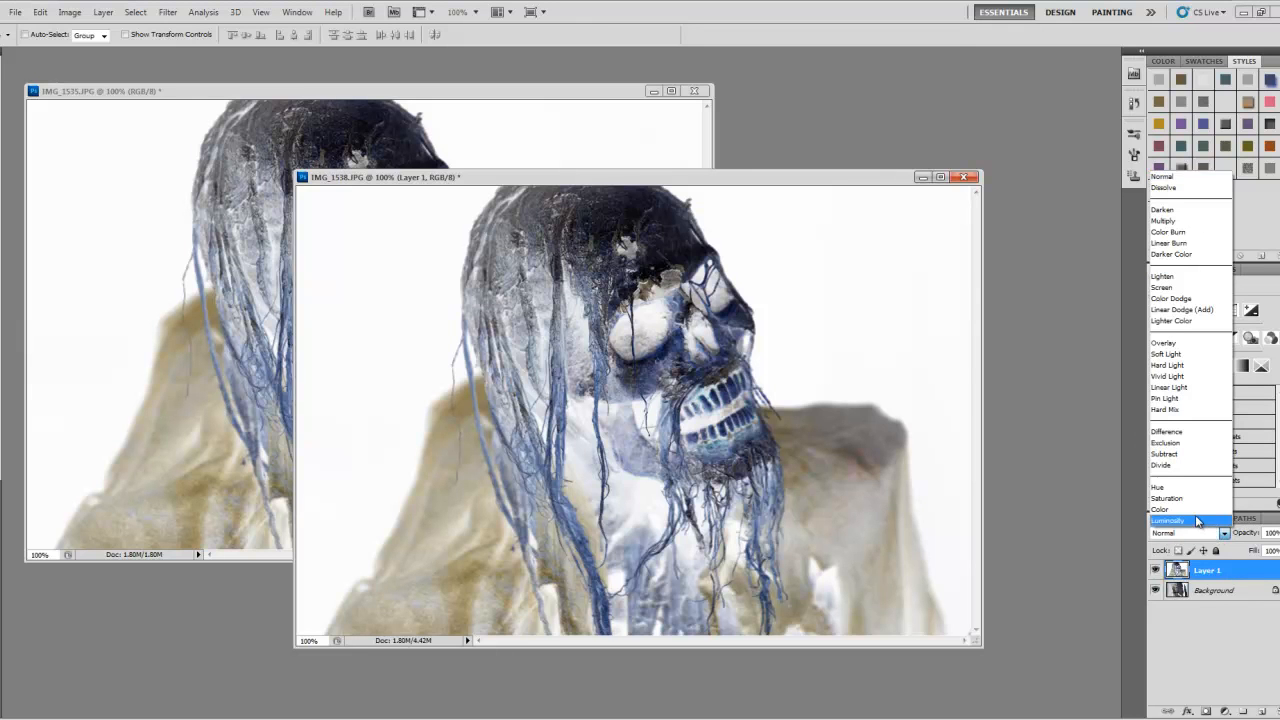
pyautogui.click(1168, 520)
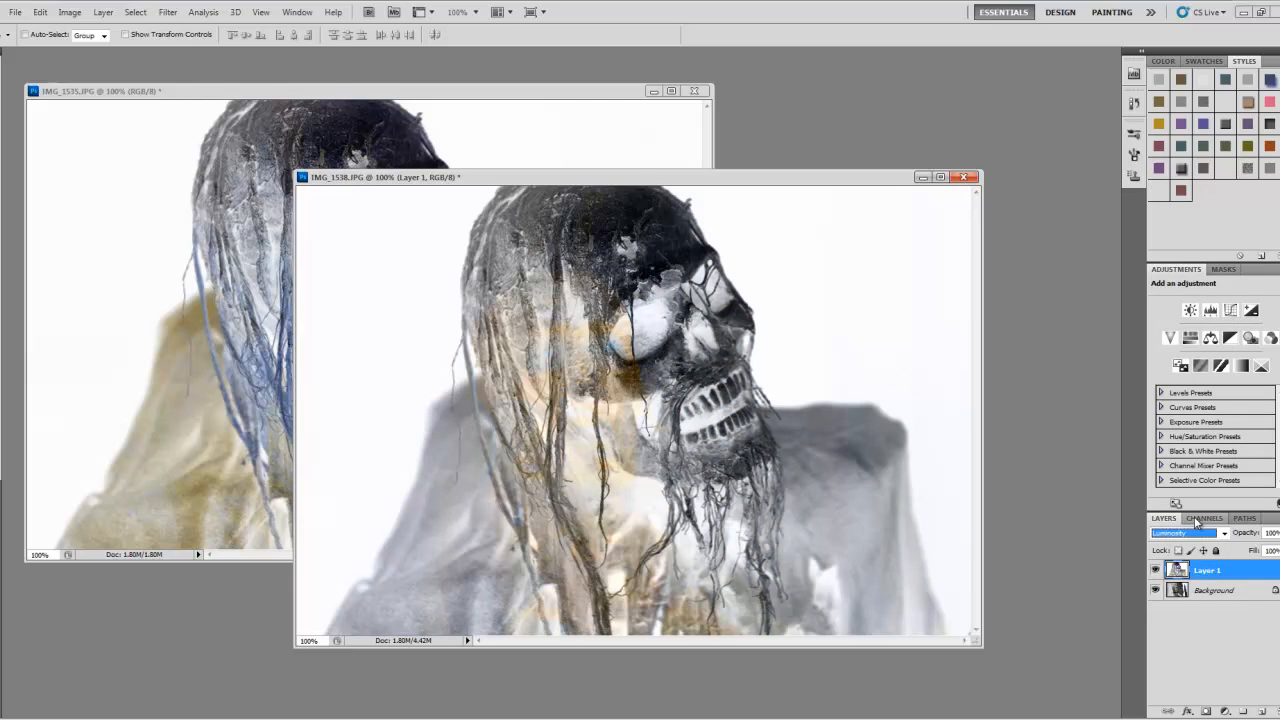
pyautogui.click(1225, 532)
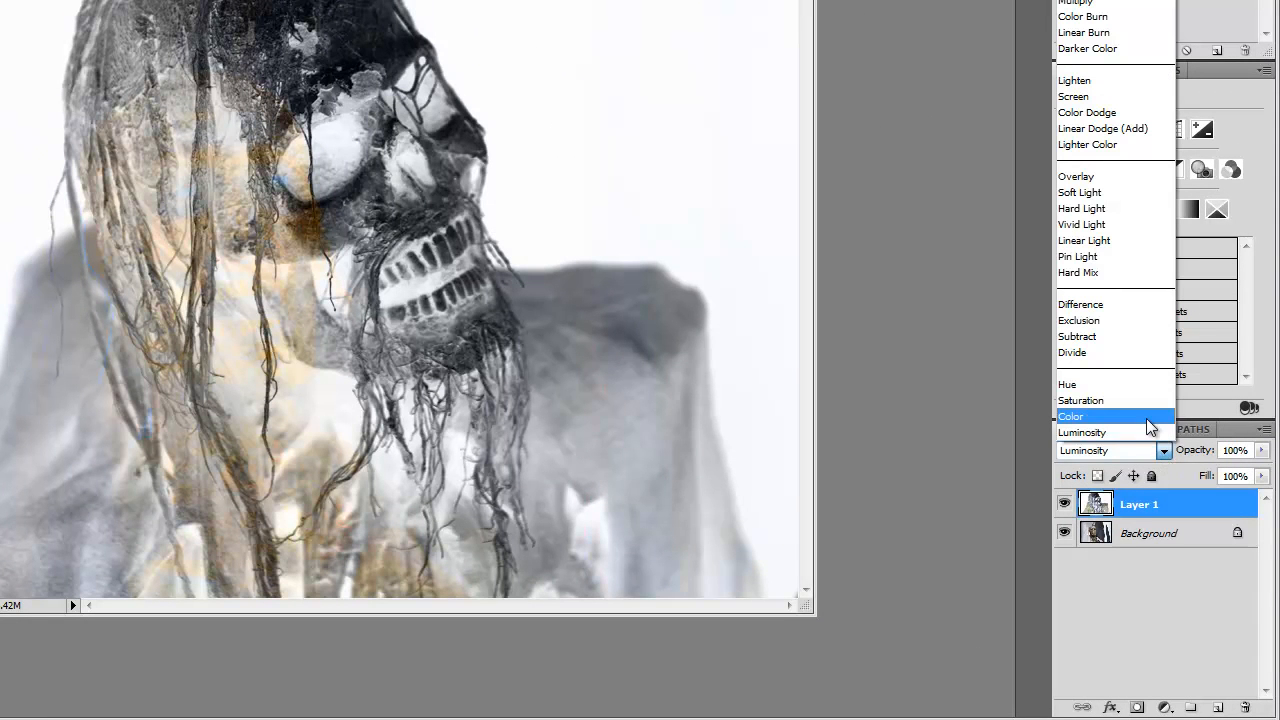
pyautogui.moveTo(1080, 400)
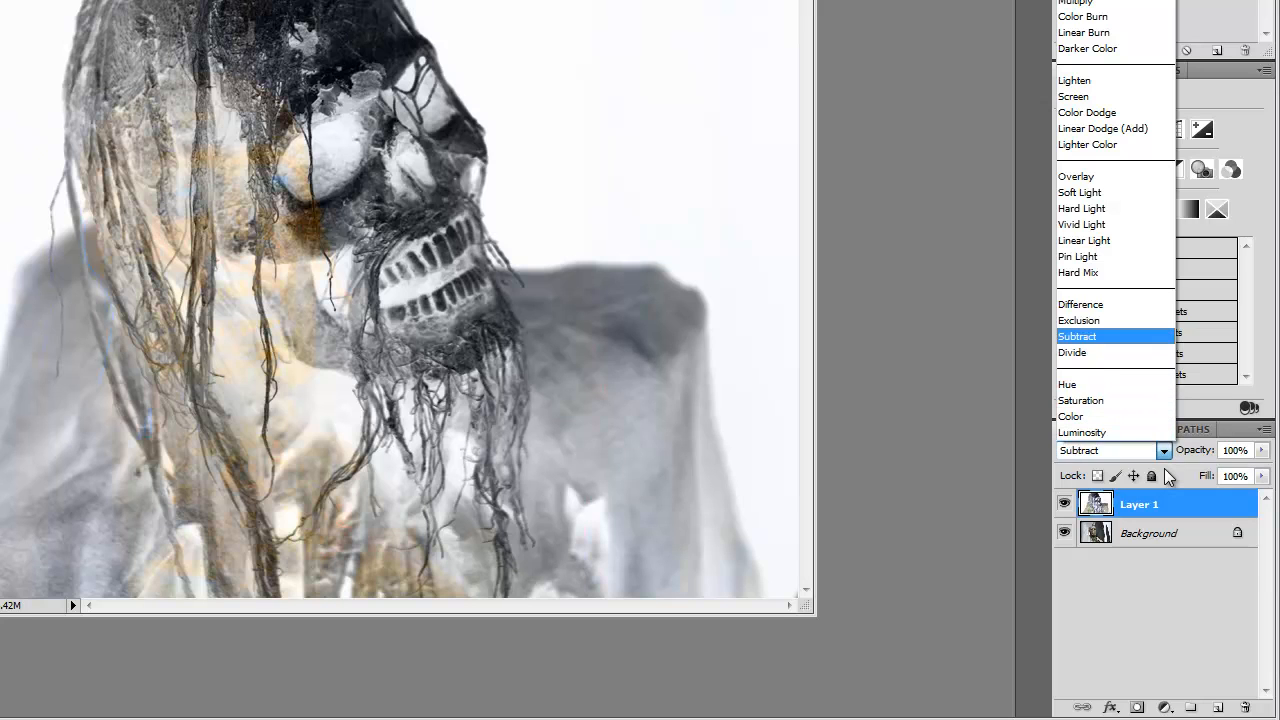
pyautogui.moveTo(1081, 400)
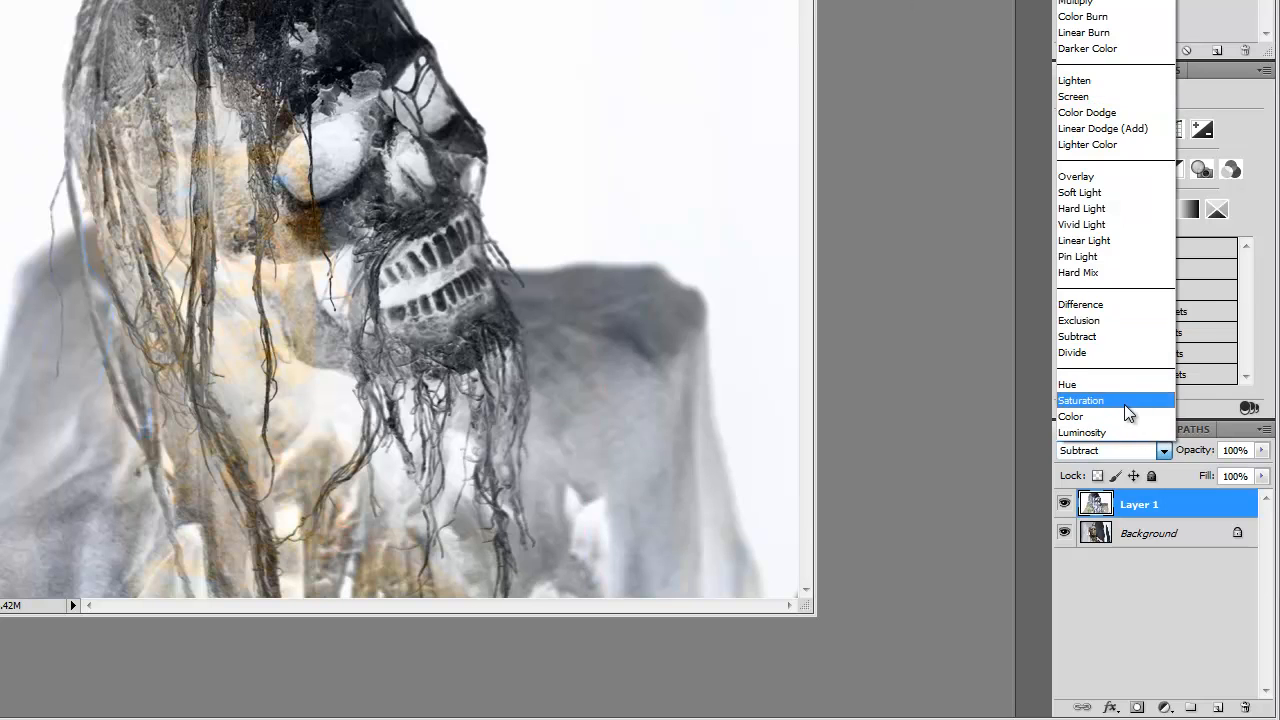
pyautogui.click(1080, 400)
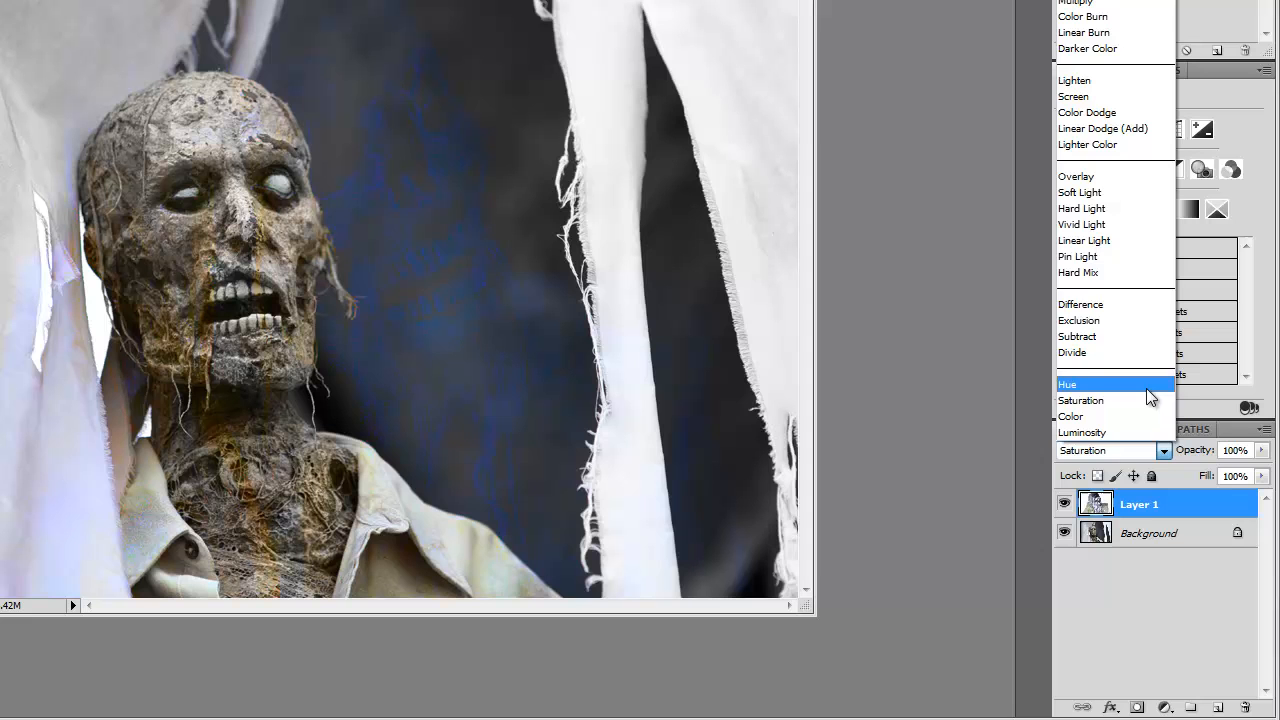
pyautogui.click(1067, 384)
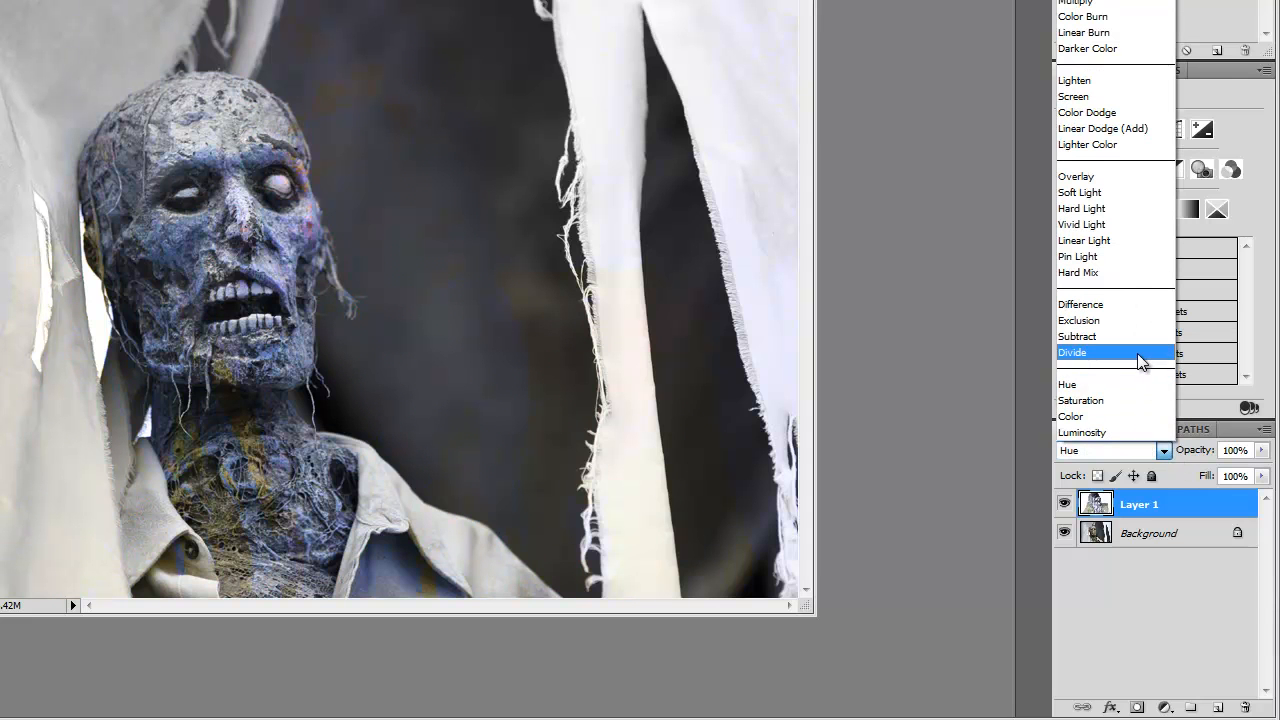
pyautogui.click(1072, 352)
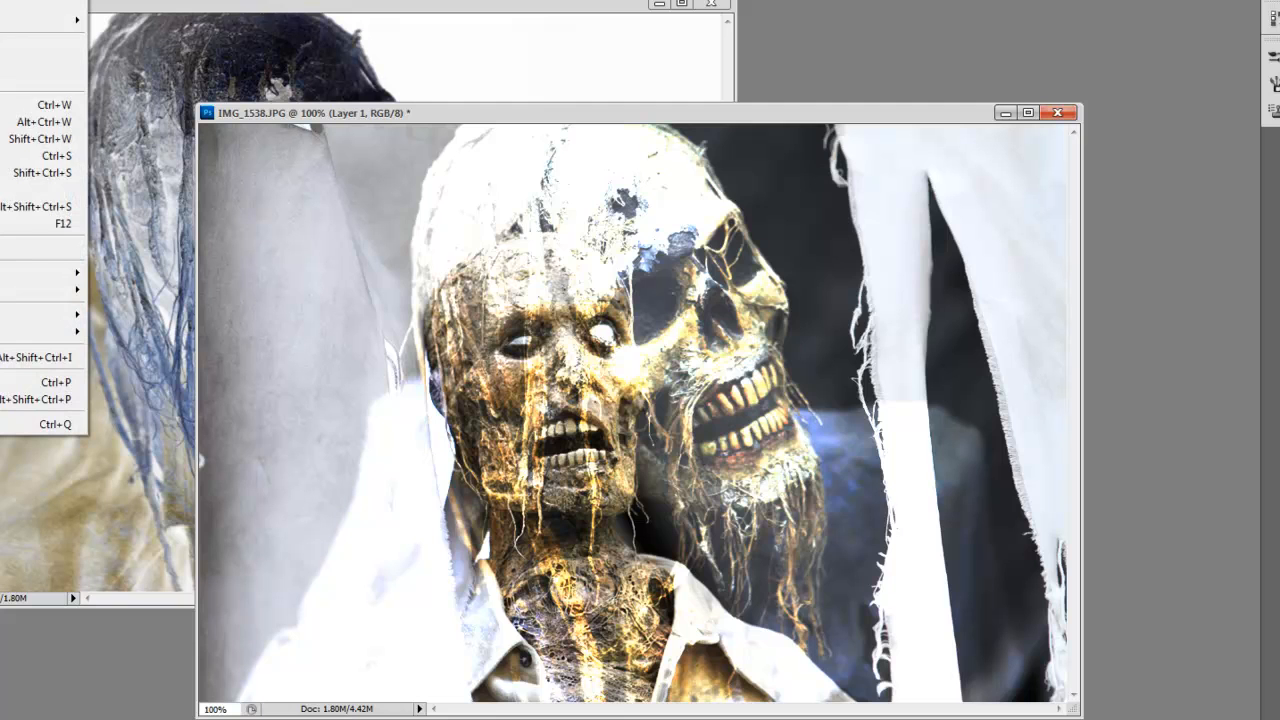
# Save the golden composite as a maximum-quality JPEG, IMG_1538.jpg, in Pictures > 1 artfolder #2.
pyautogui.click(40, 155)
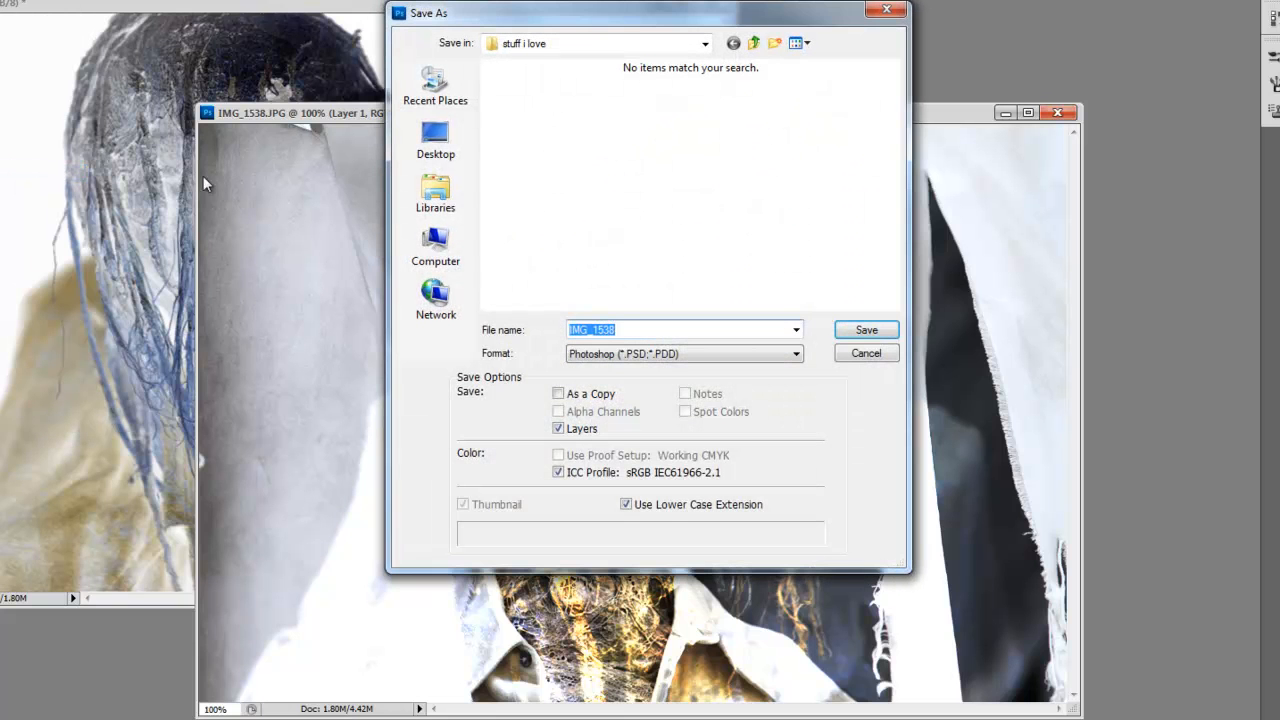
pyautogui.click(704, 43)
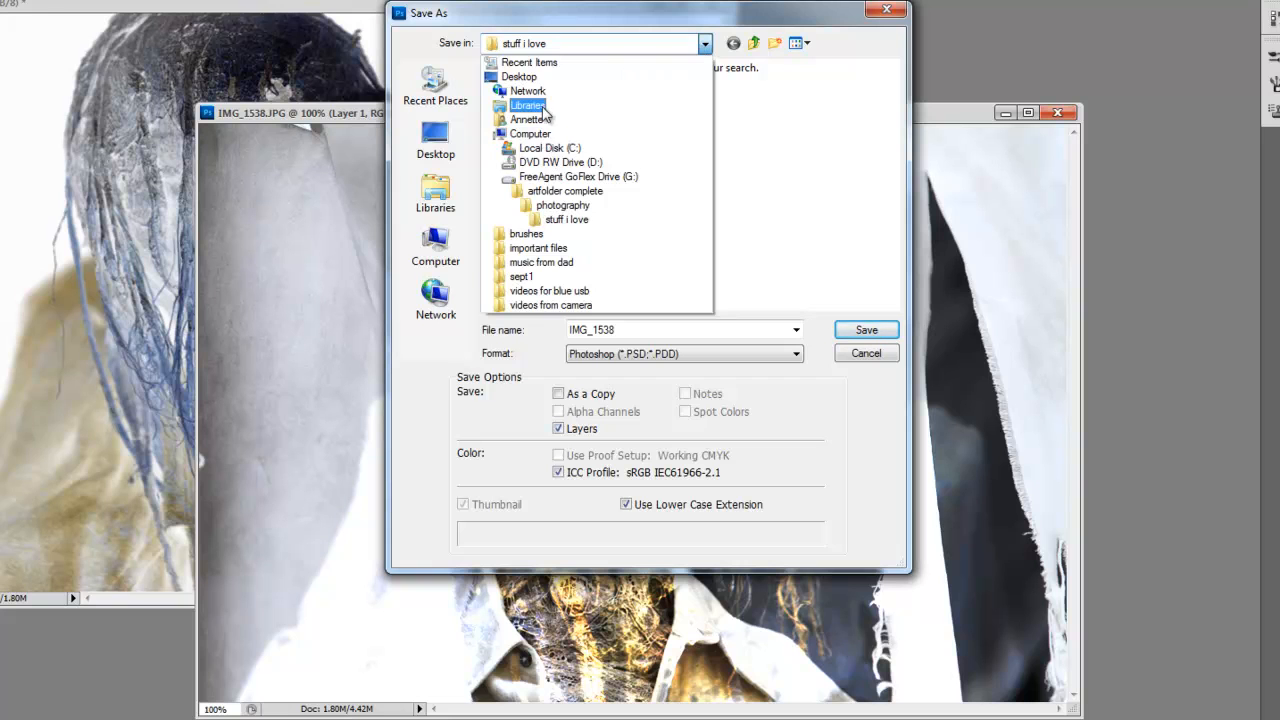
pyautogui.click(530, 119)
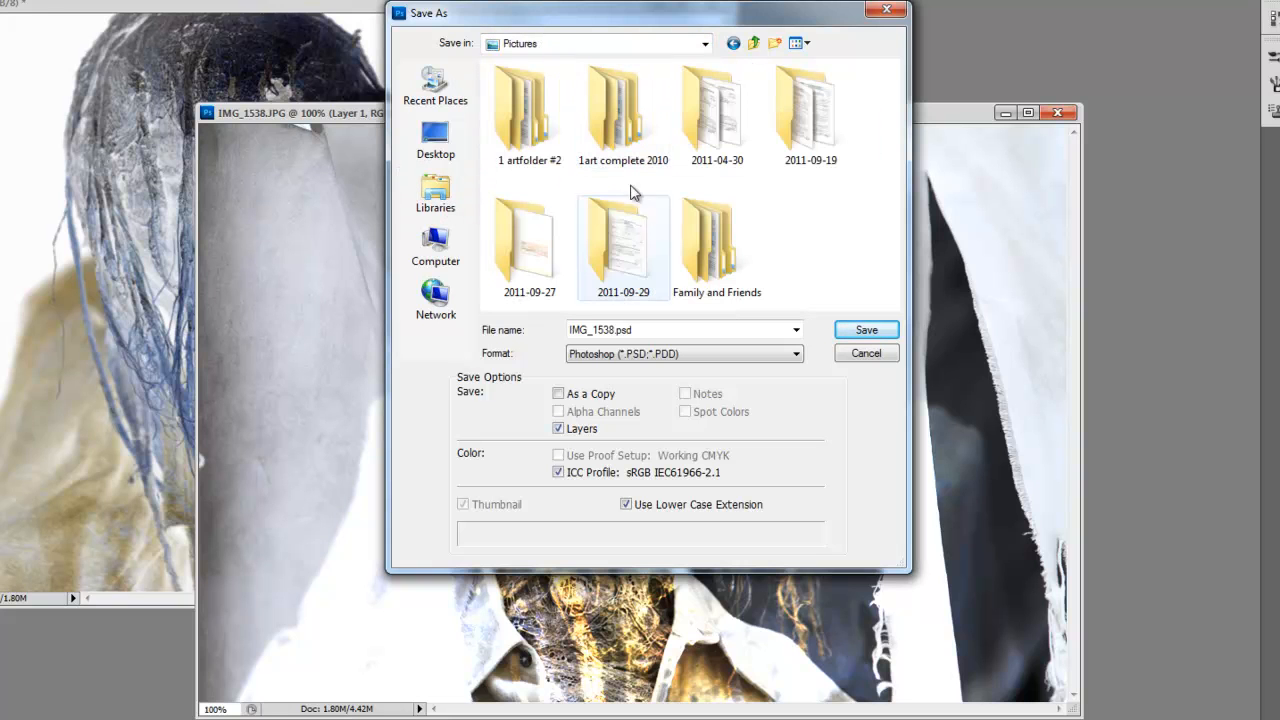
pyautogui.click(529, 110)
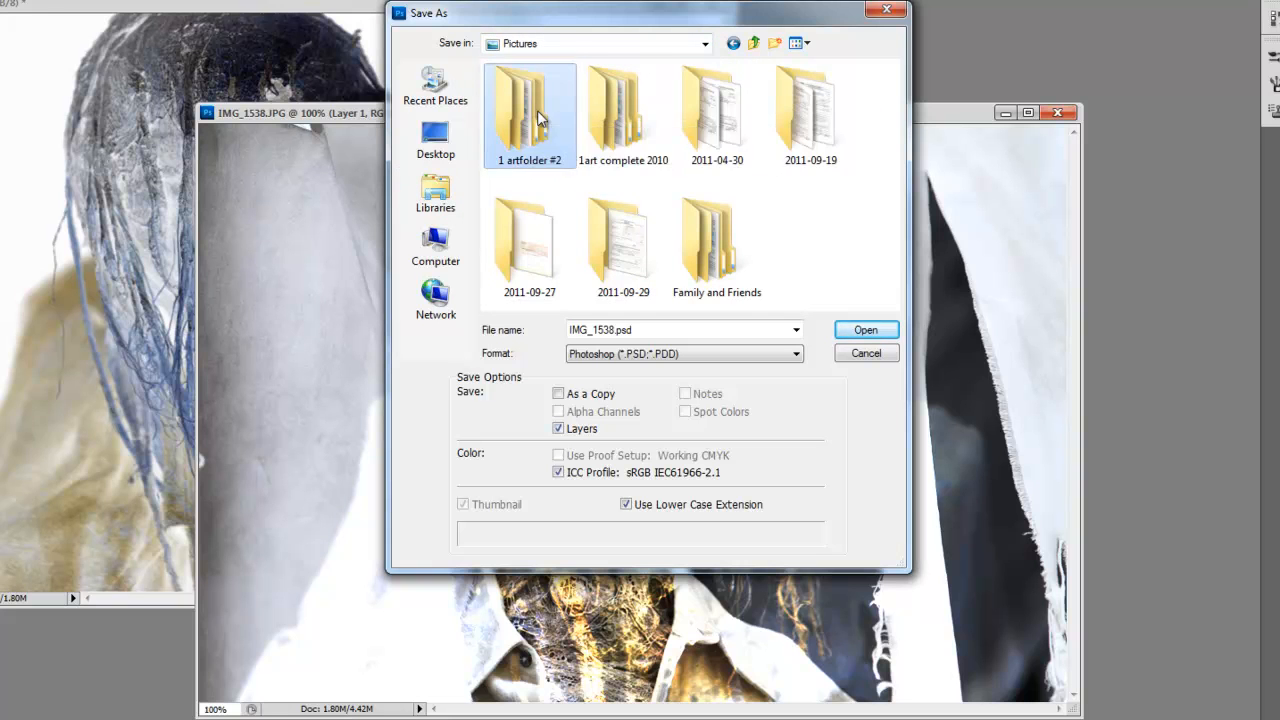
pyautogui.doubleClick(529, 110)
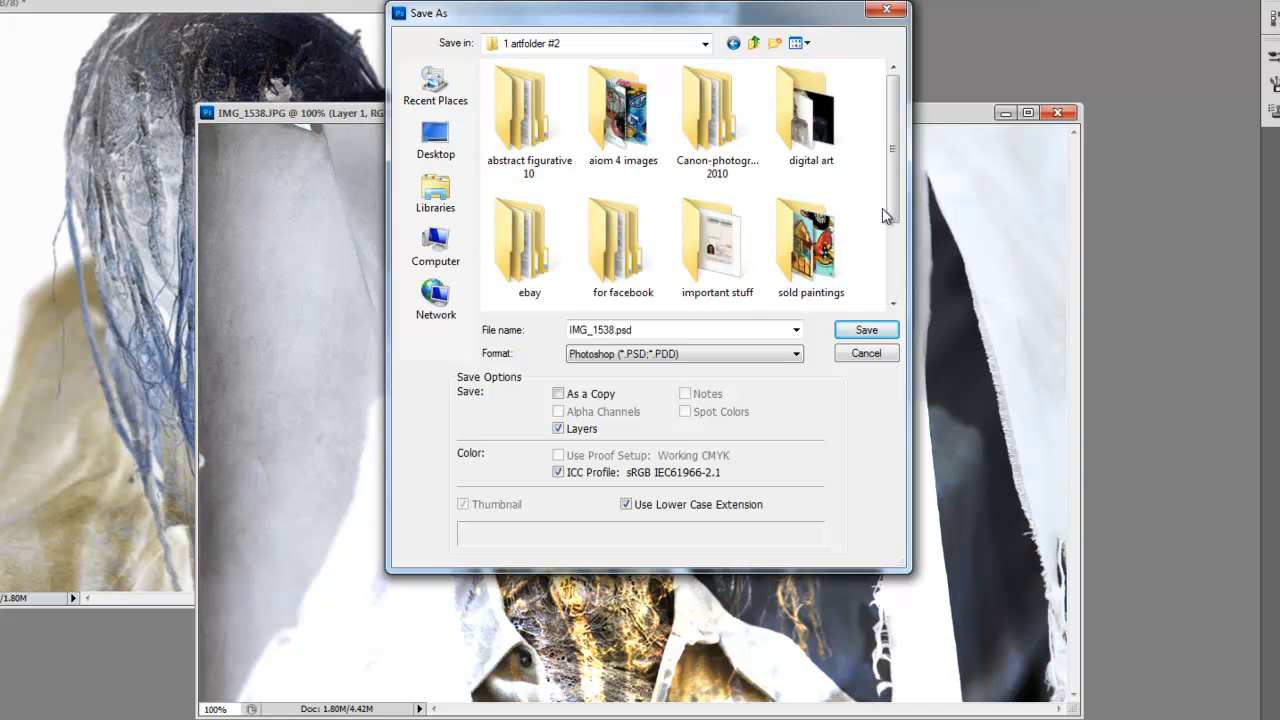
pyautogui.scroll(-3)
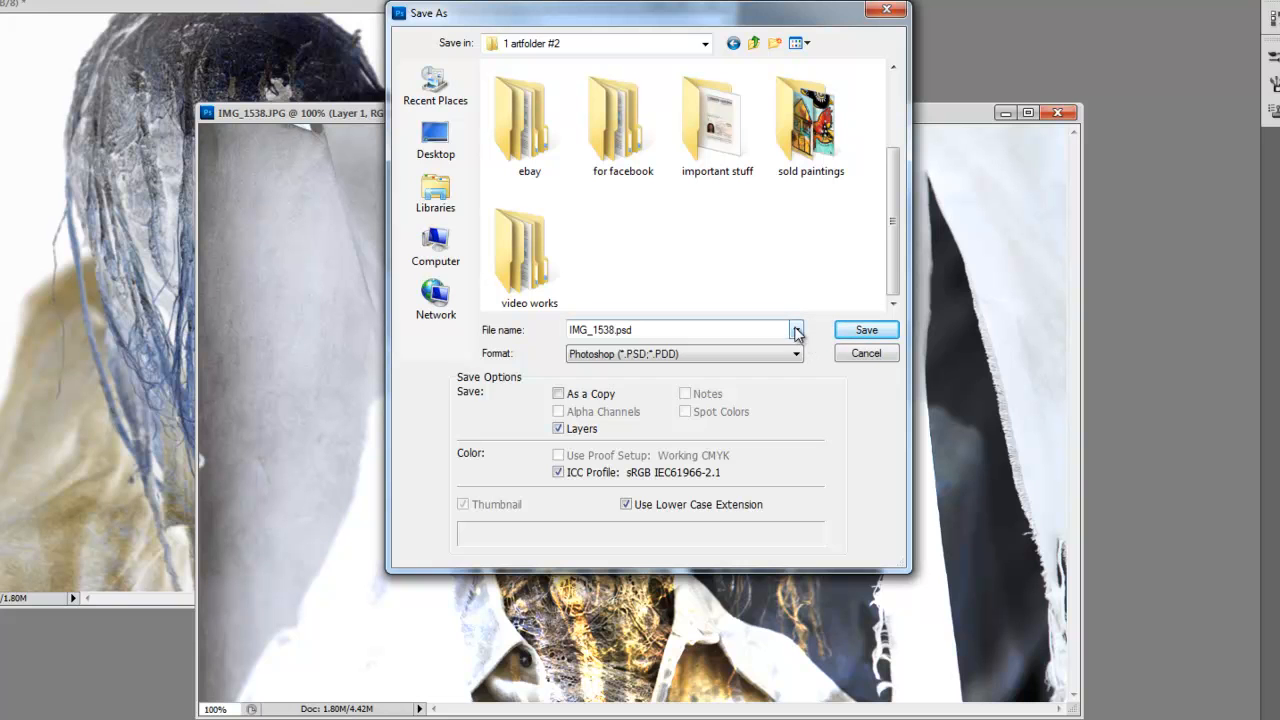
pyautogui.click(680, 330)
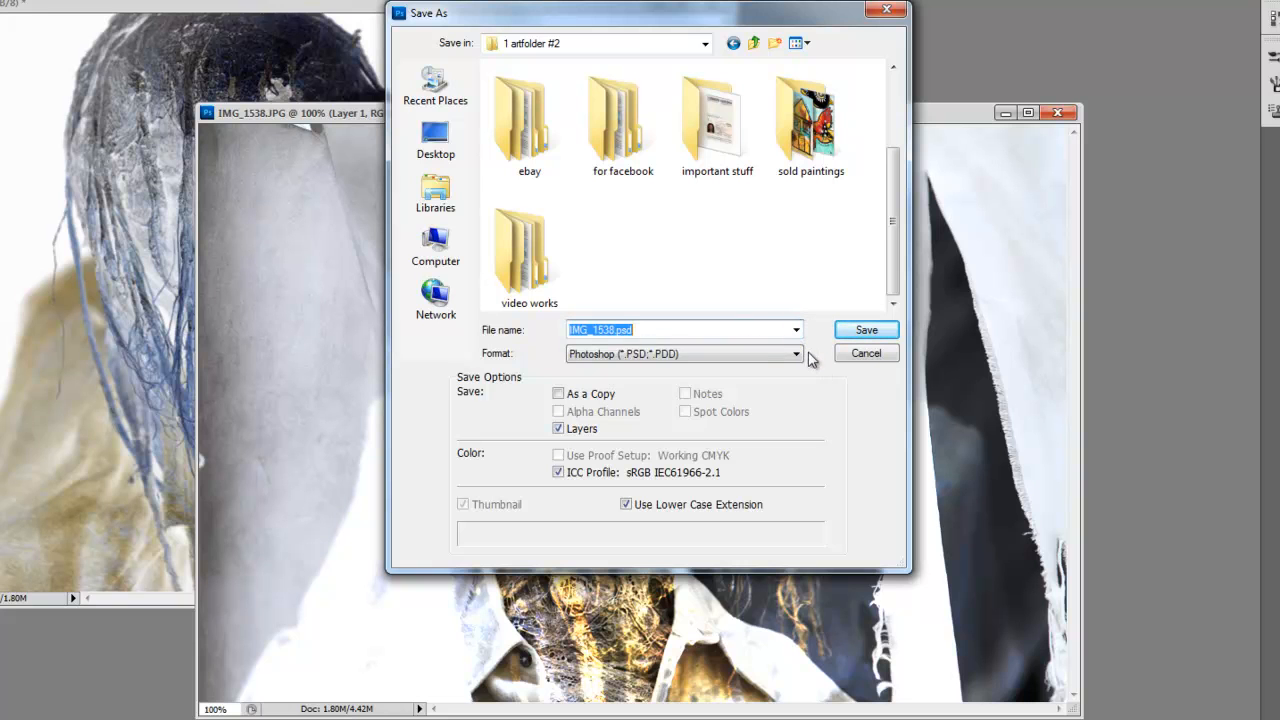
pyautogui.click(796, 353)
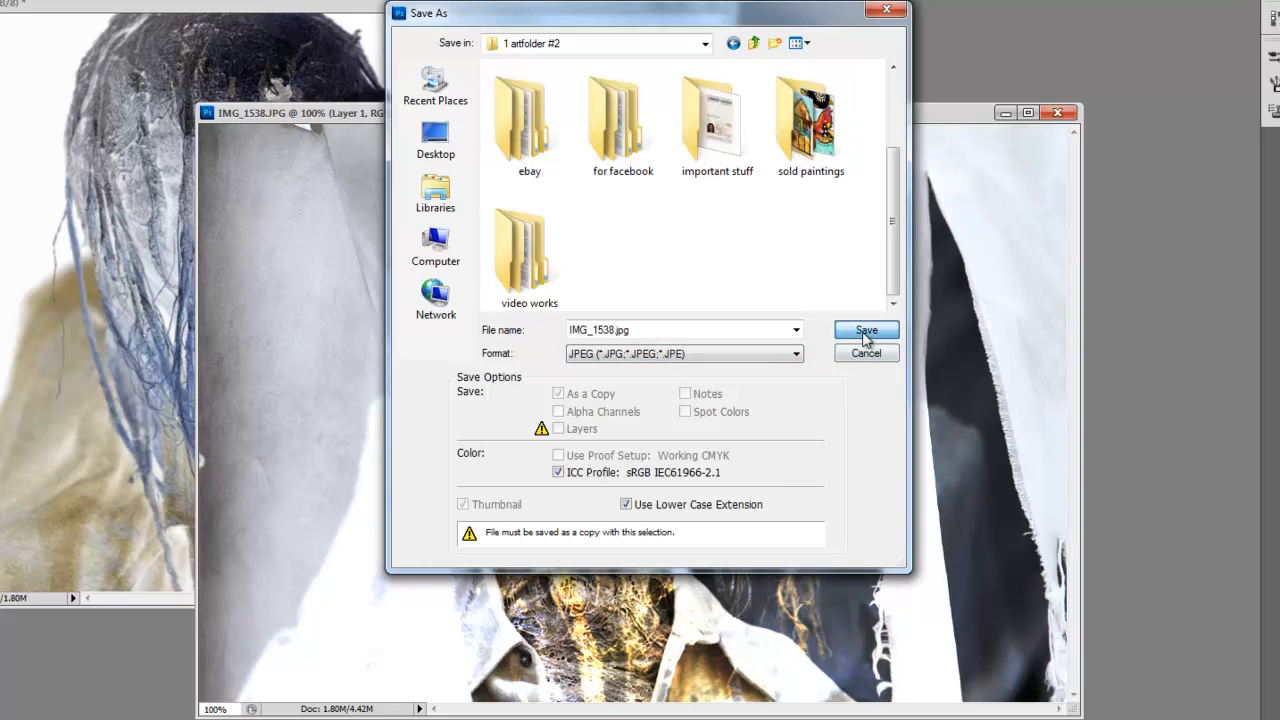
pyautogui.click(865, 331)
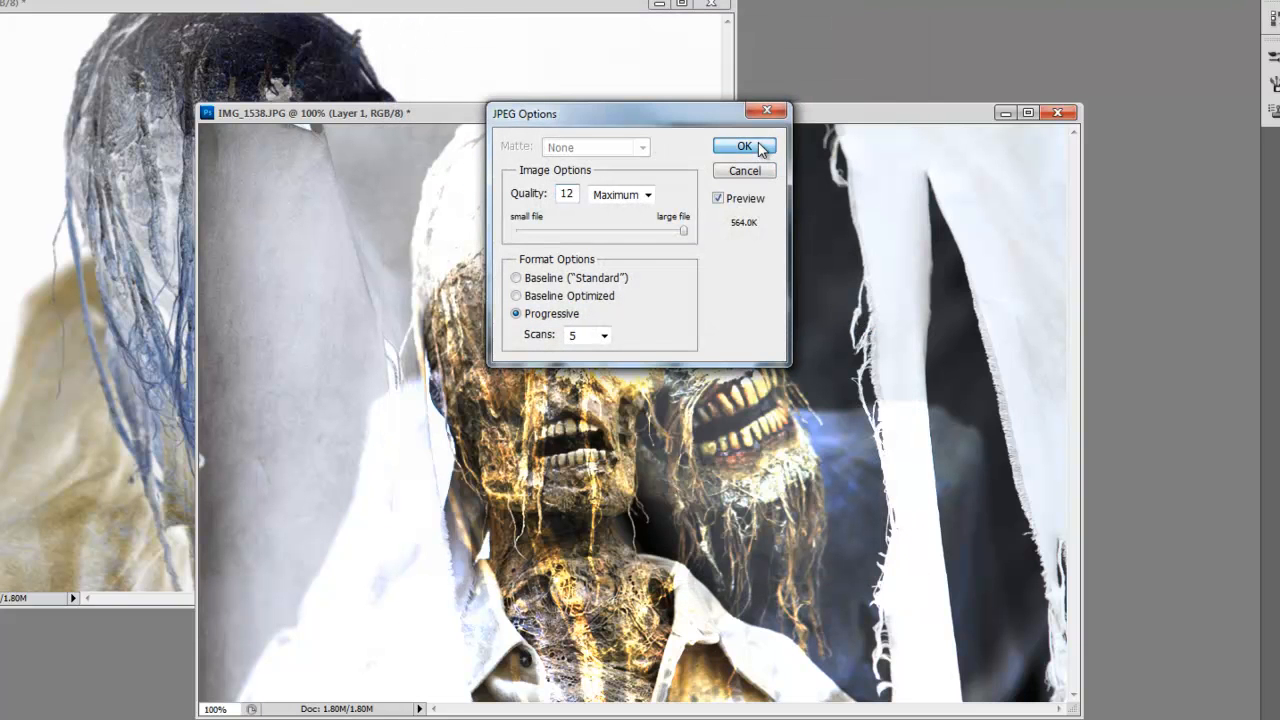
pyautogui.click(744, 146)
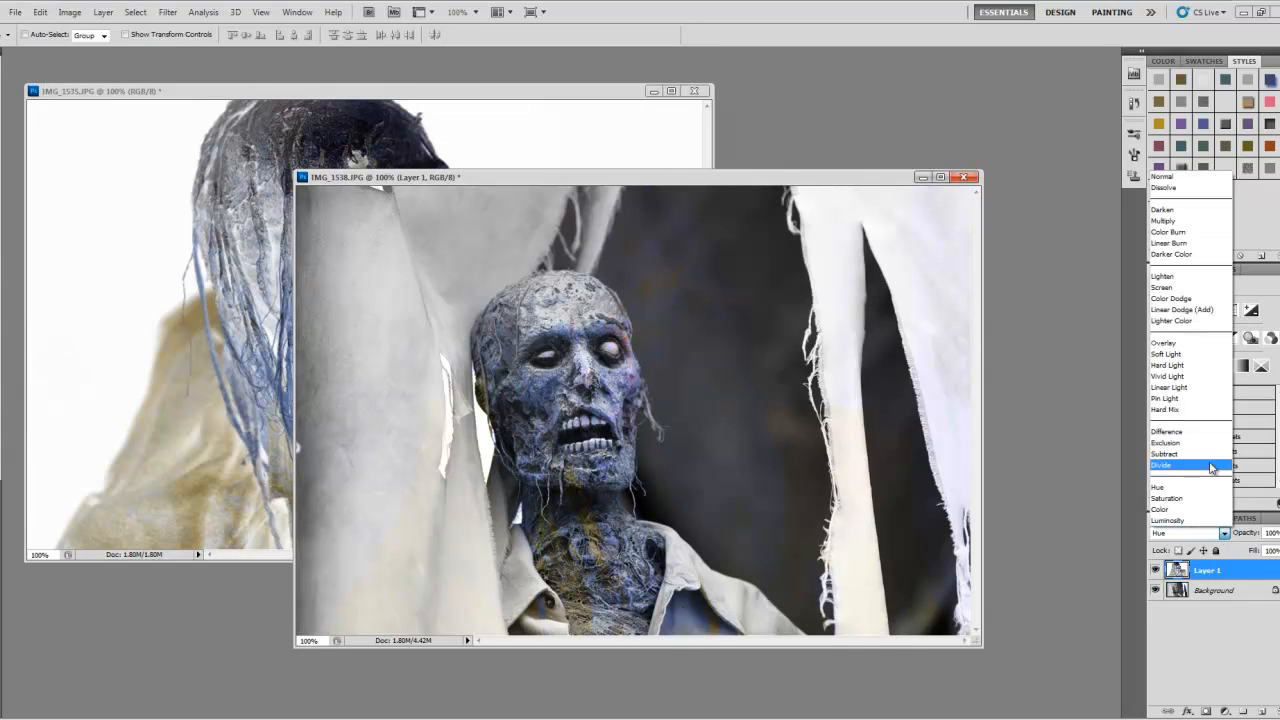
# Try further blend modes on Layer 1 and settle on Pin Light.
pyautogui.click(1164, 453)
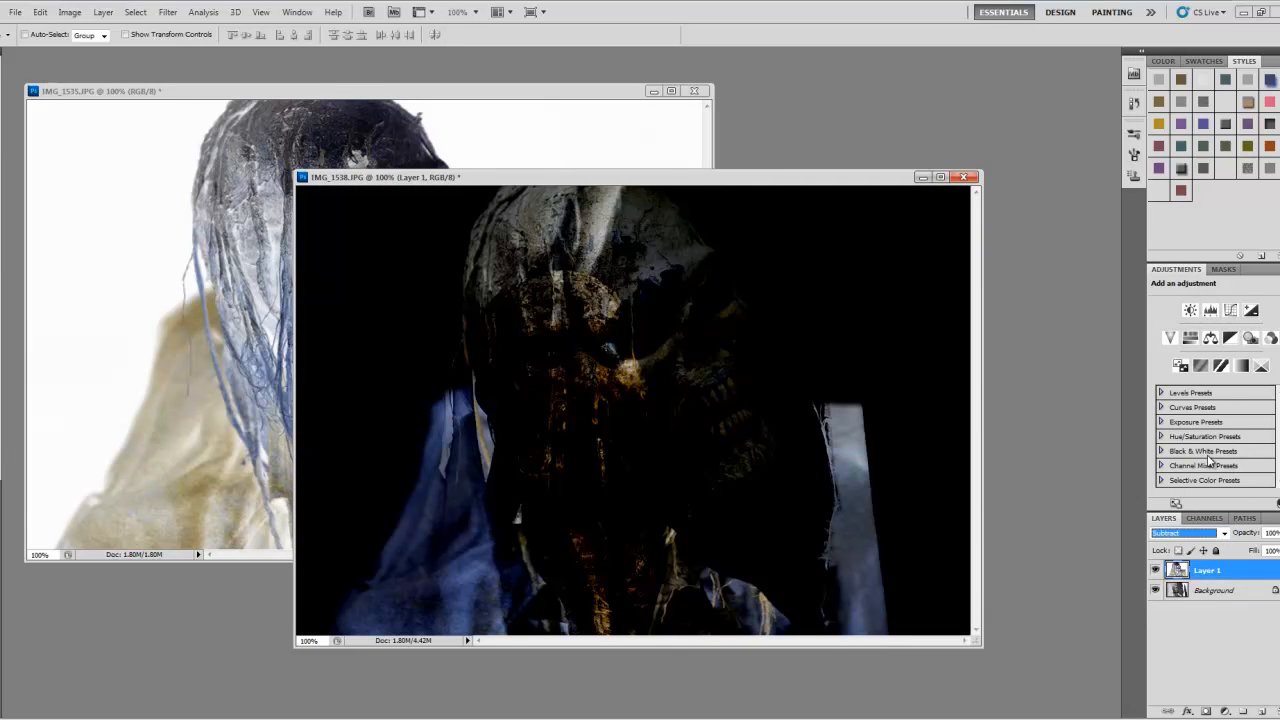
pyautogui.click(1224, 532)
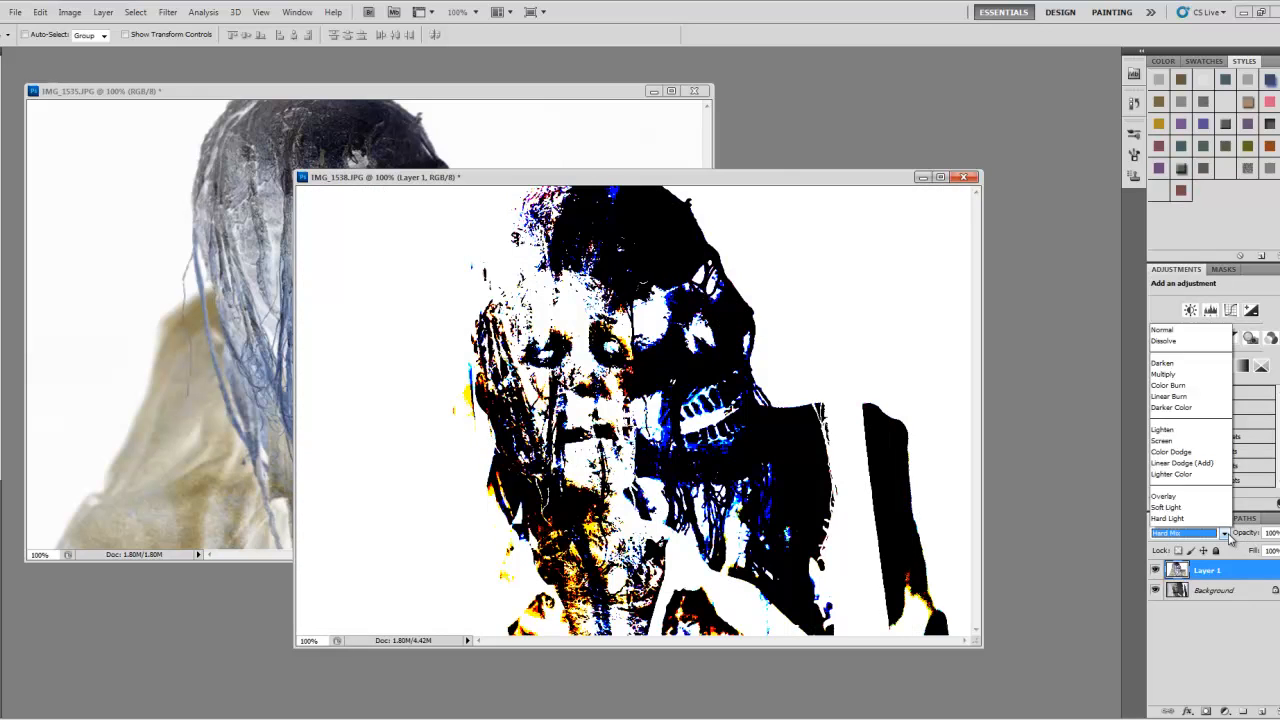
pyautogui.click(1180, 518)
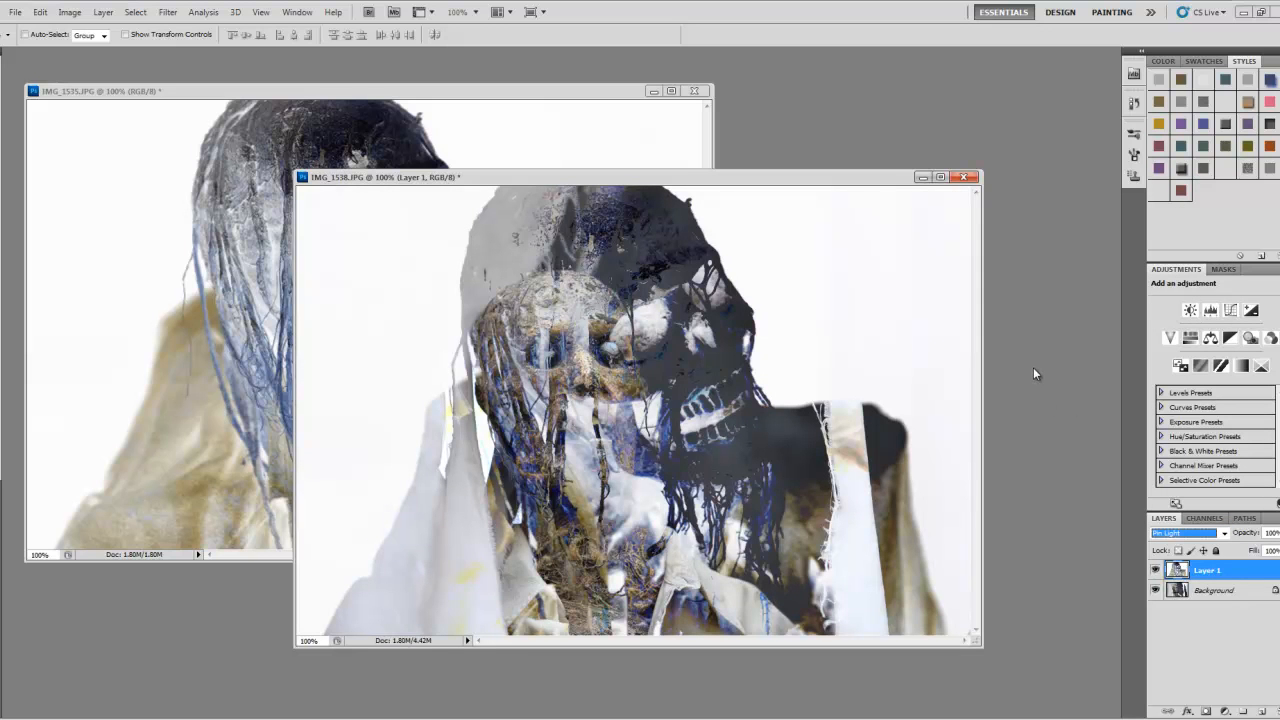
pyautogui.moveTo(1022, 344)
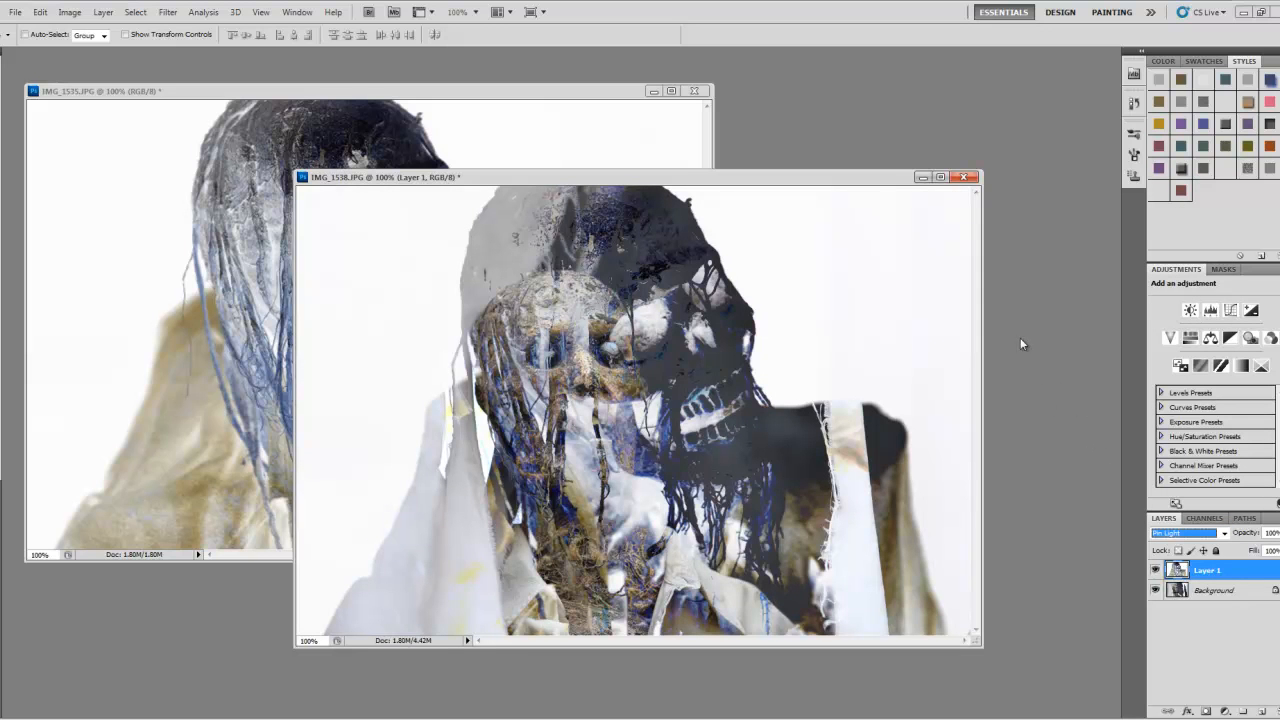
pyautogui.moveTo(735, 255)
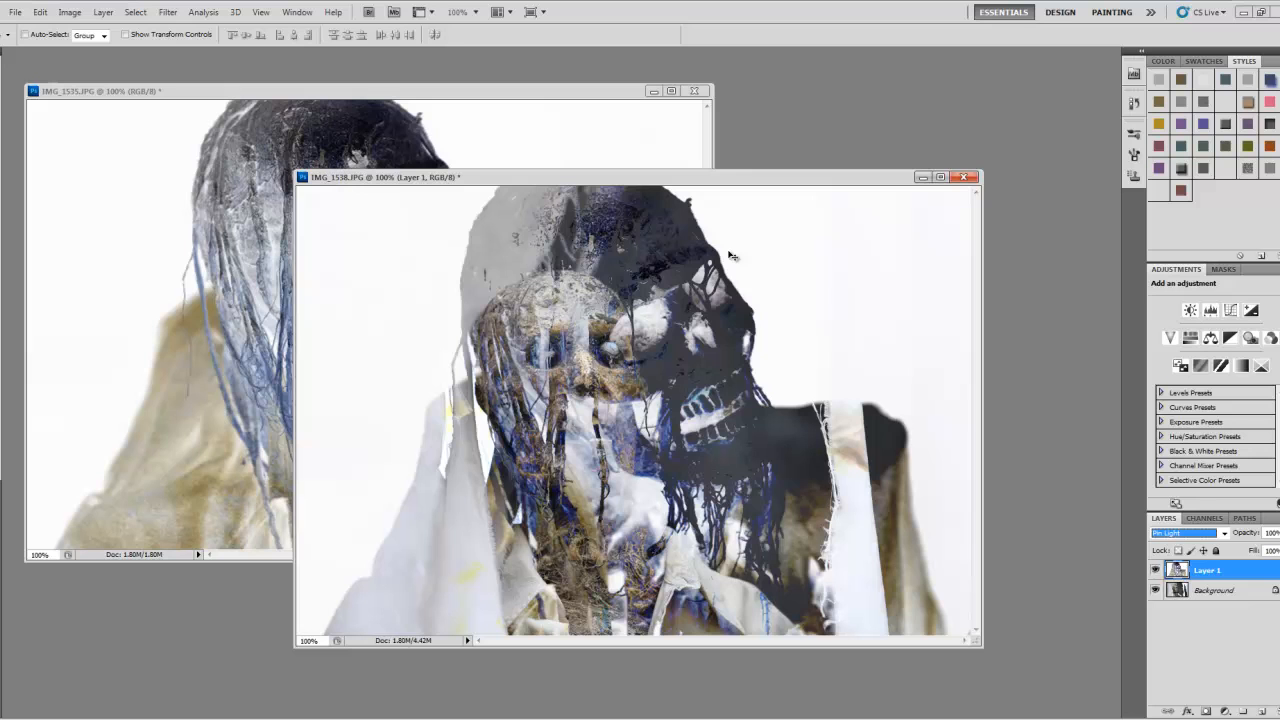
pyautogui.moveTo(655, 390)
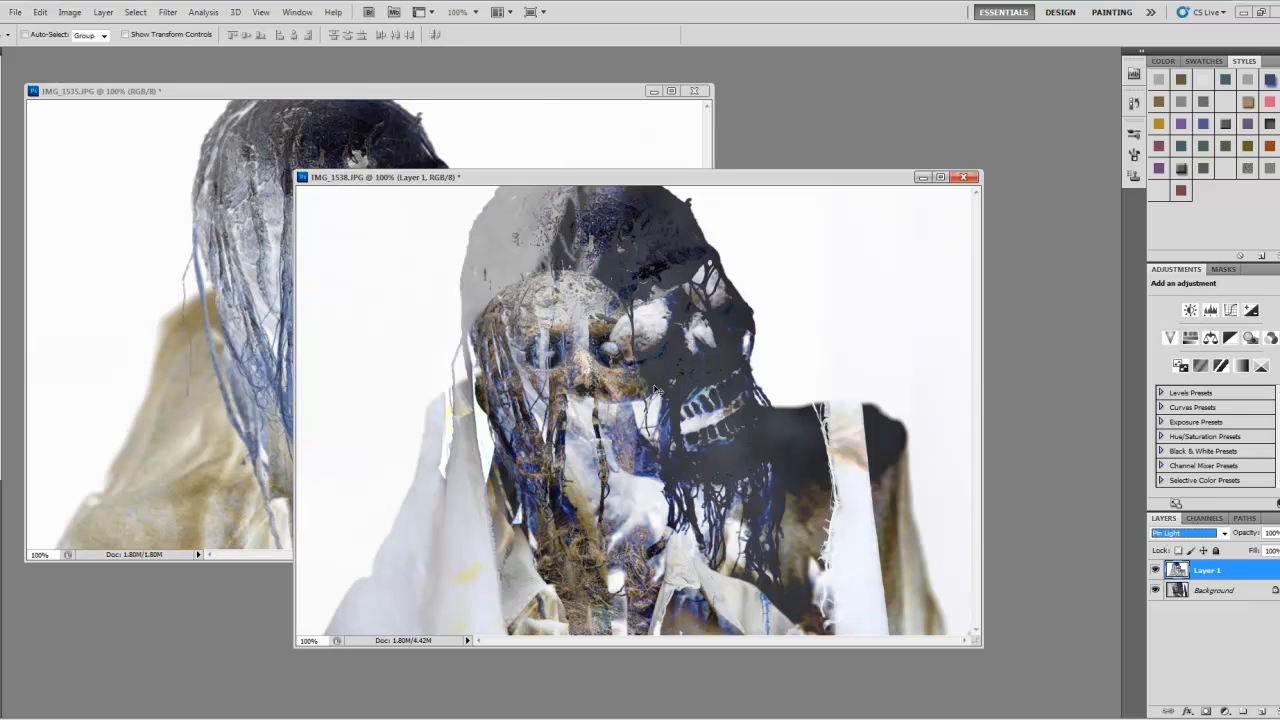
pyautogui.moveTo(1206, 493)
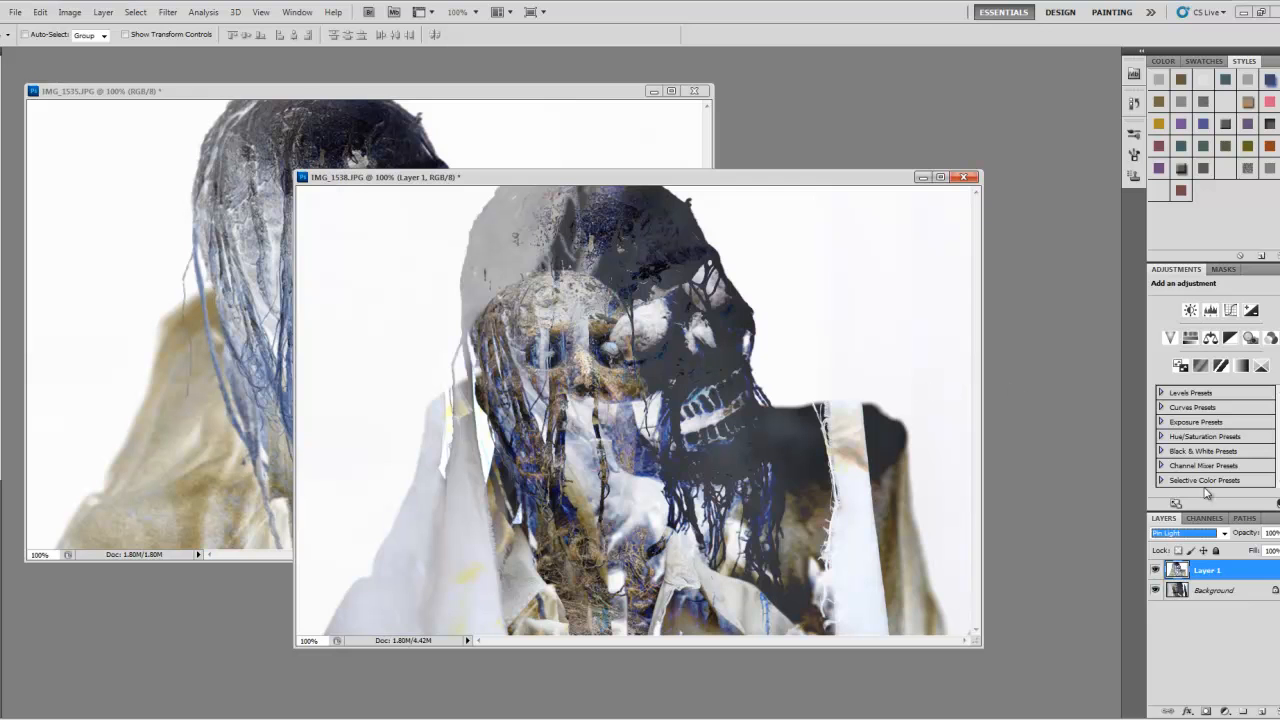
pyautogui.click(1185, 532)
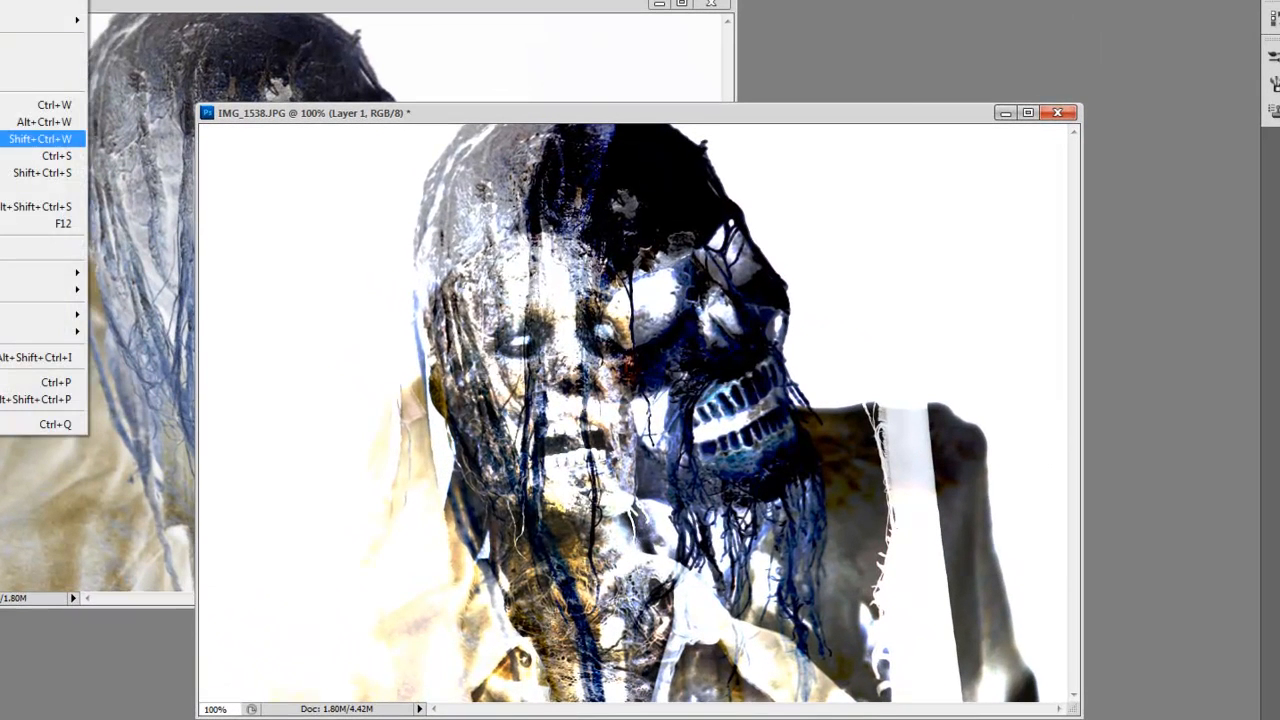
# Save the blue-skull composite as another maximum-quality JPEG in Pictures > 1 artfolder #2.
pyautogui.click(40, 138)
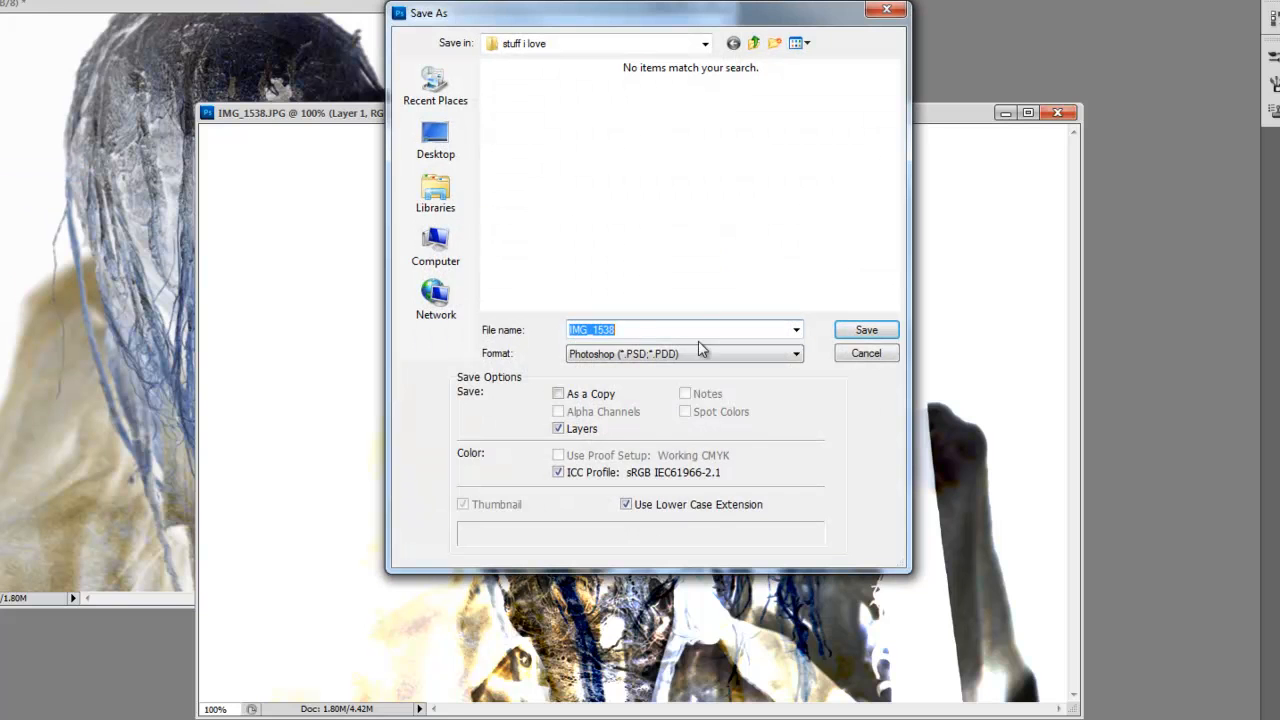
pyautogui.moveTo(800, 356)
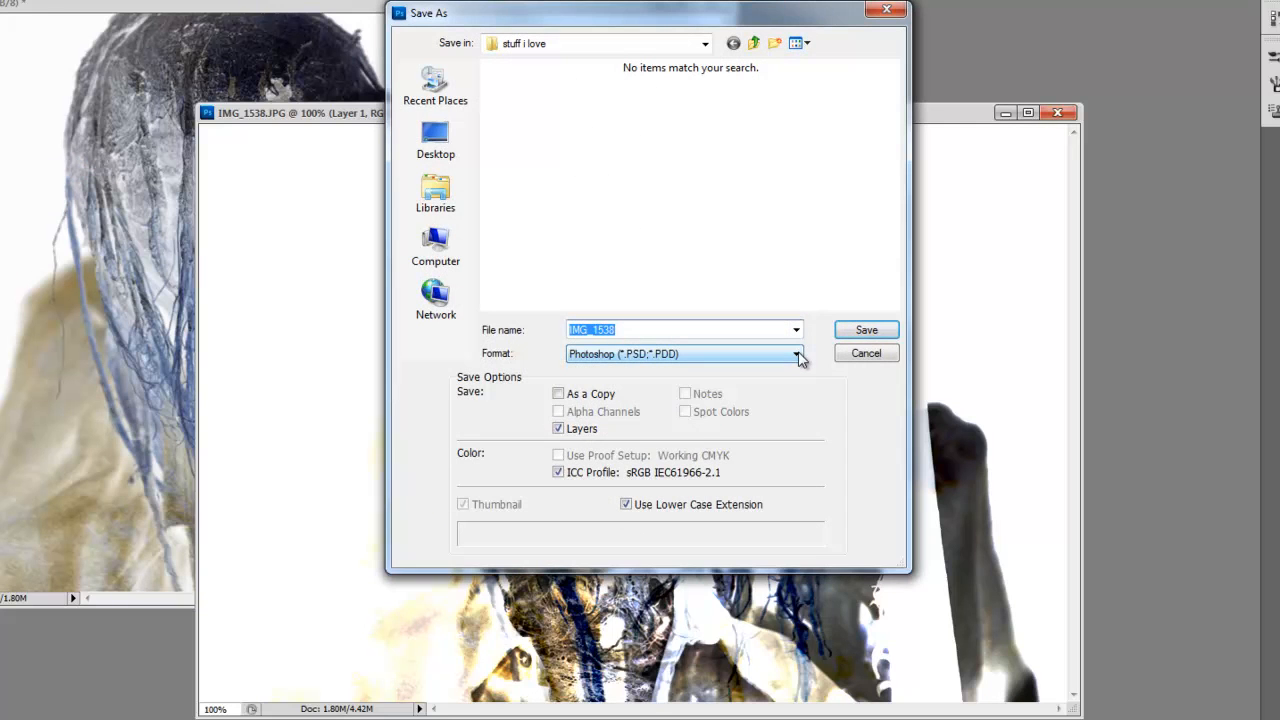
pyautogui.click(795, 354)
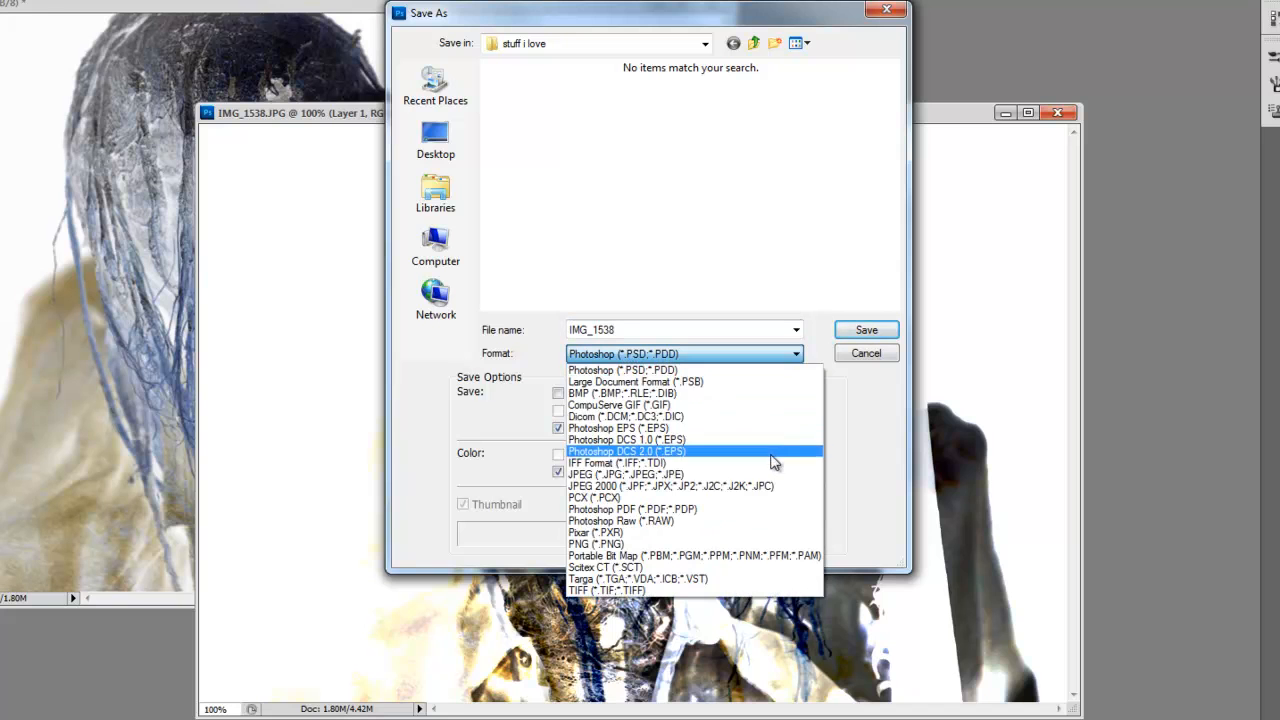
pyautogui.click(611, 474)
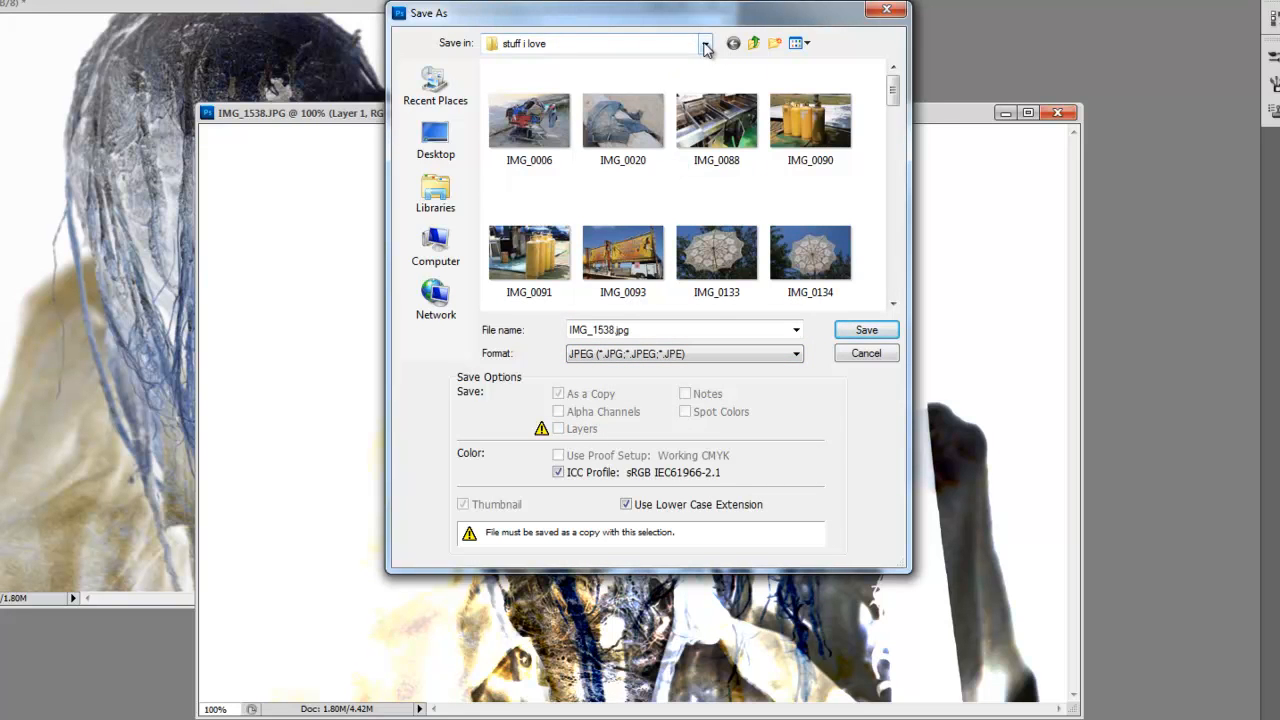
pyautogui.click(705, 43)
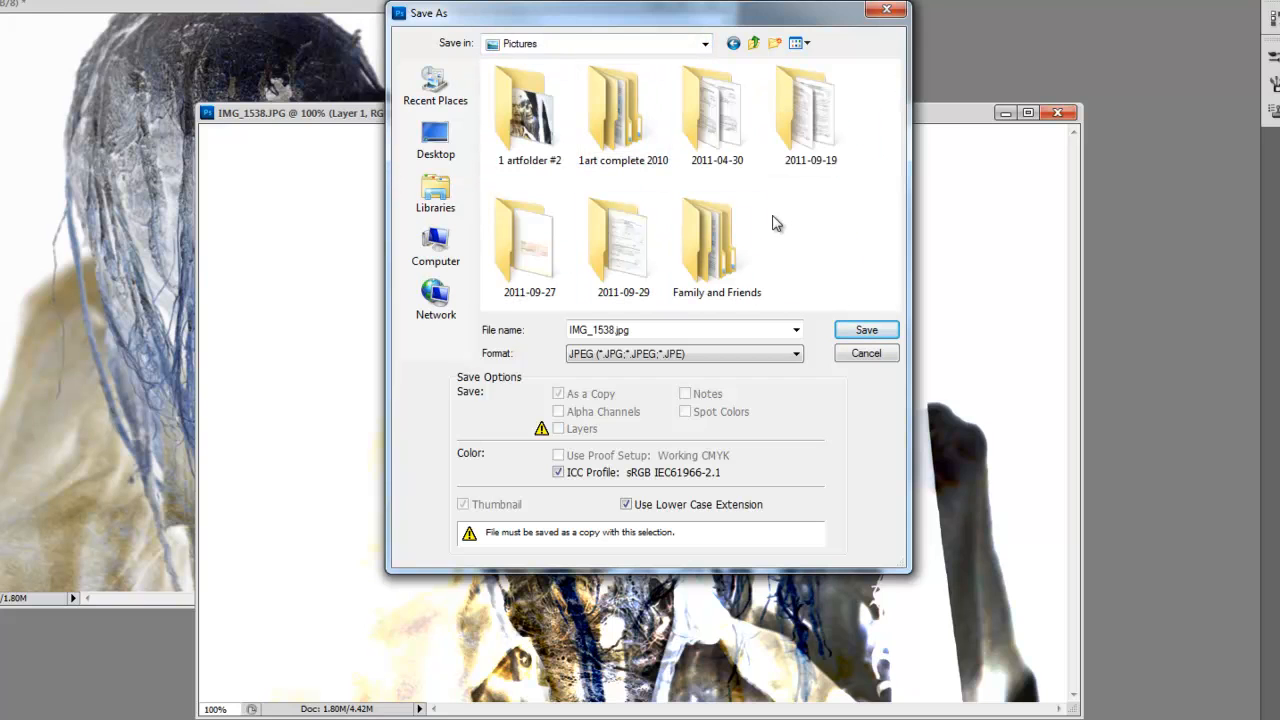
pyautogui.moveTo(830, 203)
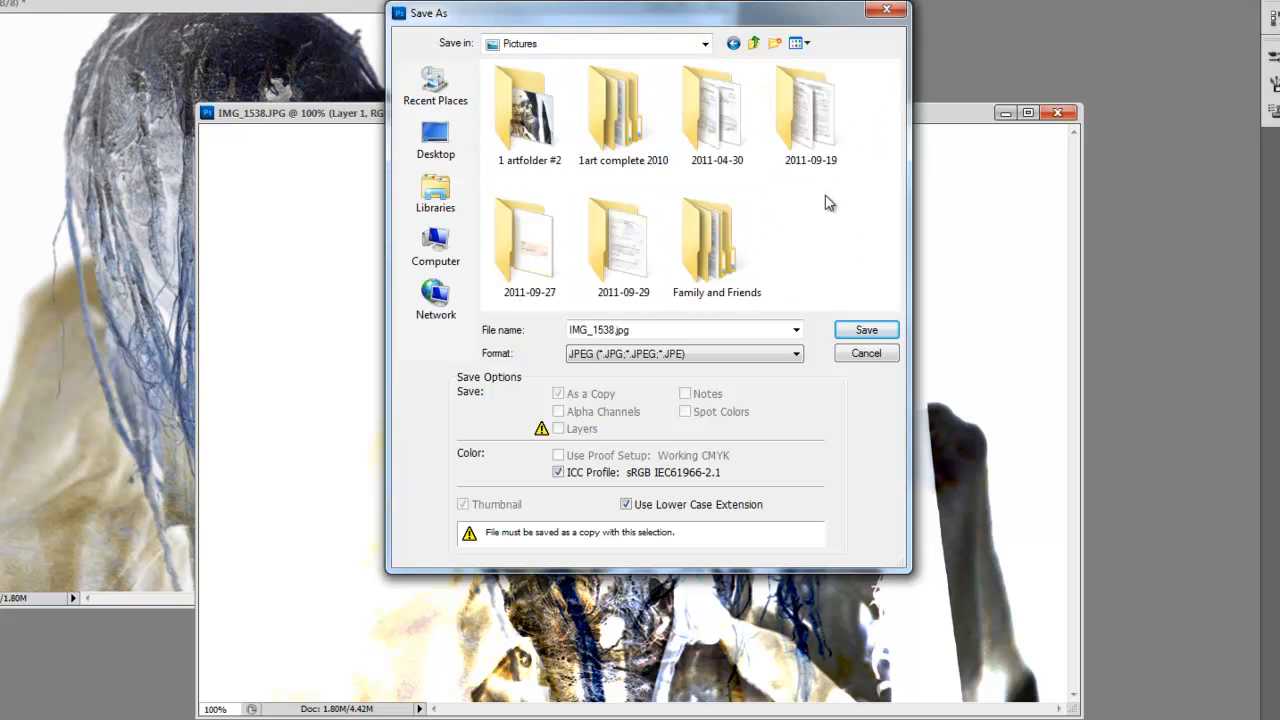
pyautogui.moveTo(817, 205)
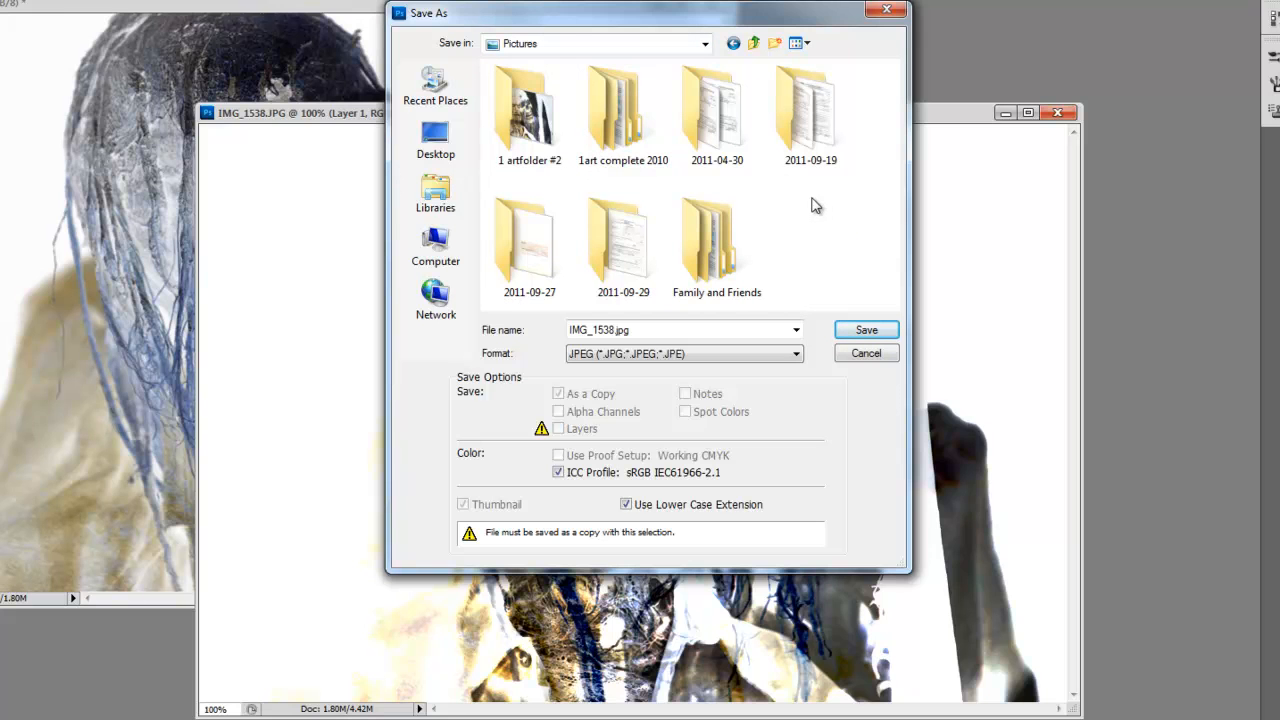
pyautogui.doubleClick(528, 110)
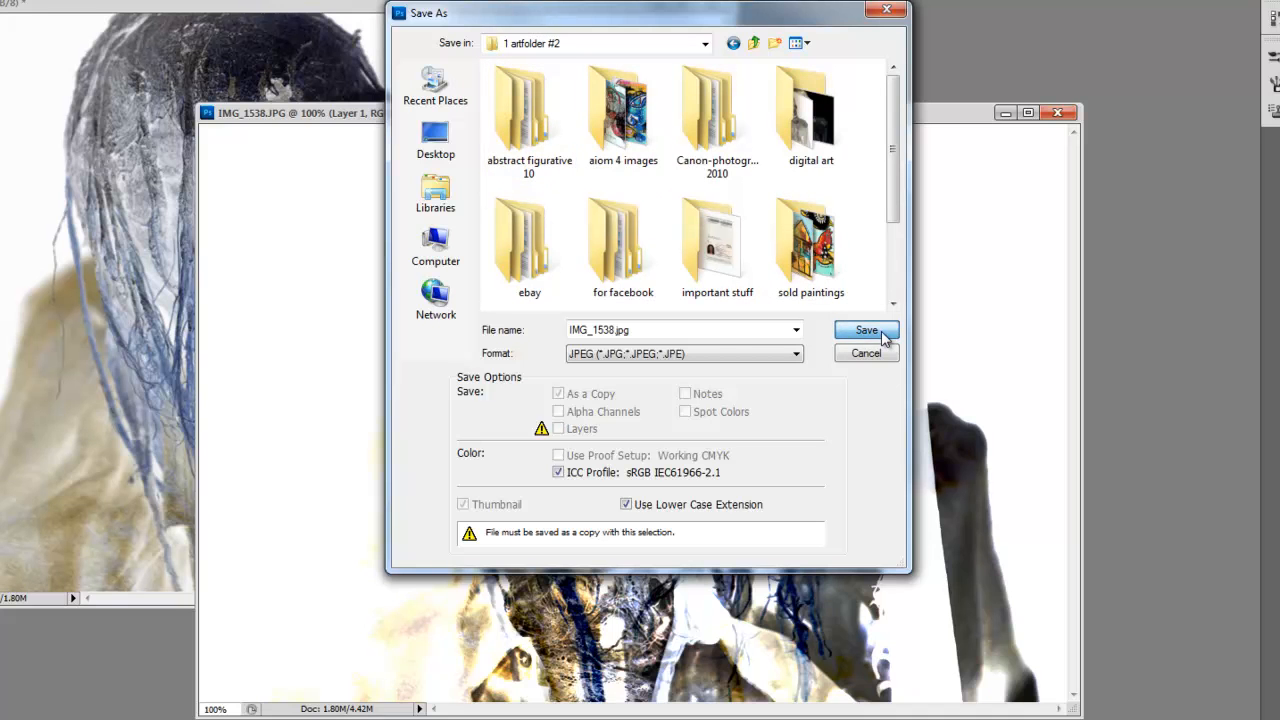
pyautogui.click(865, 330)
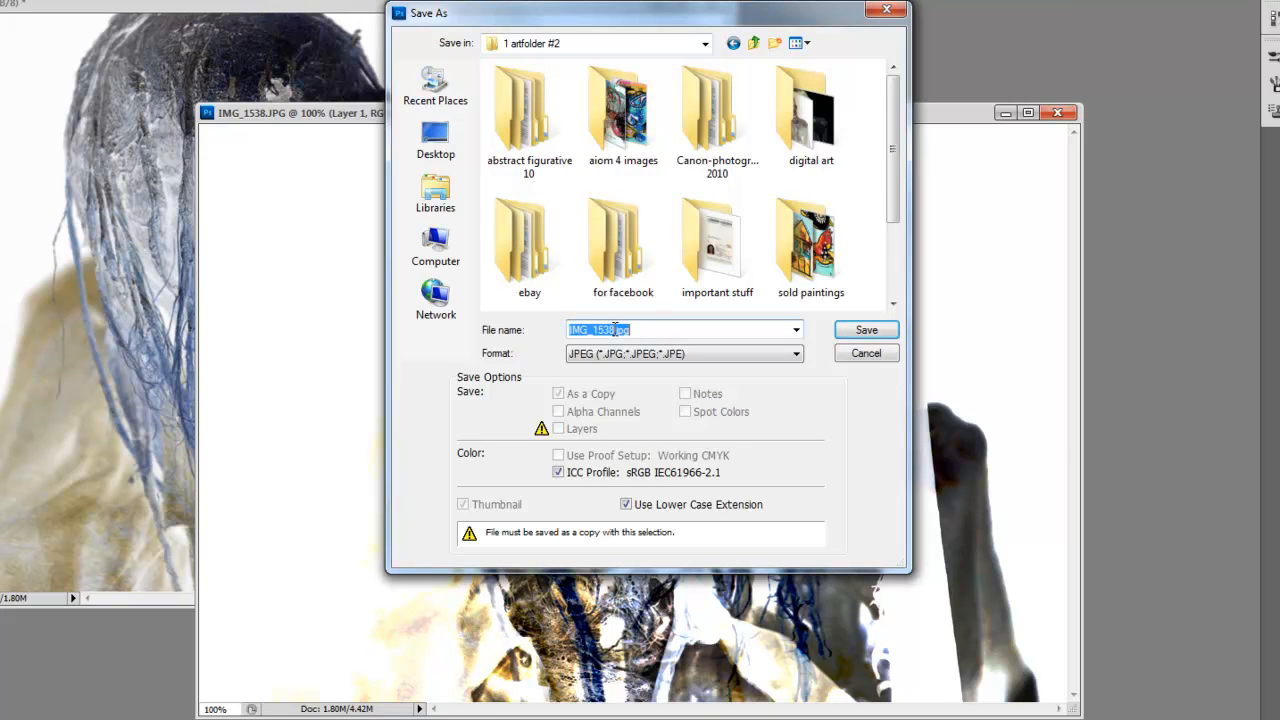
pyautogui.click(615, 329)
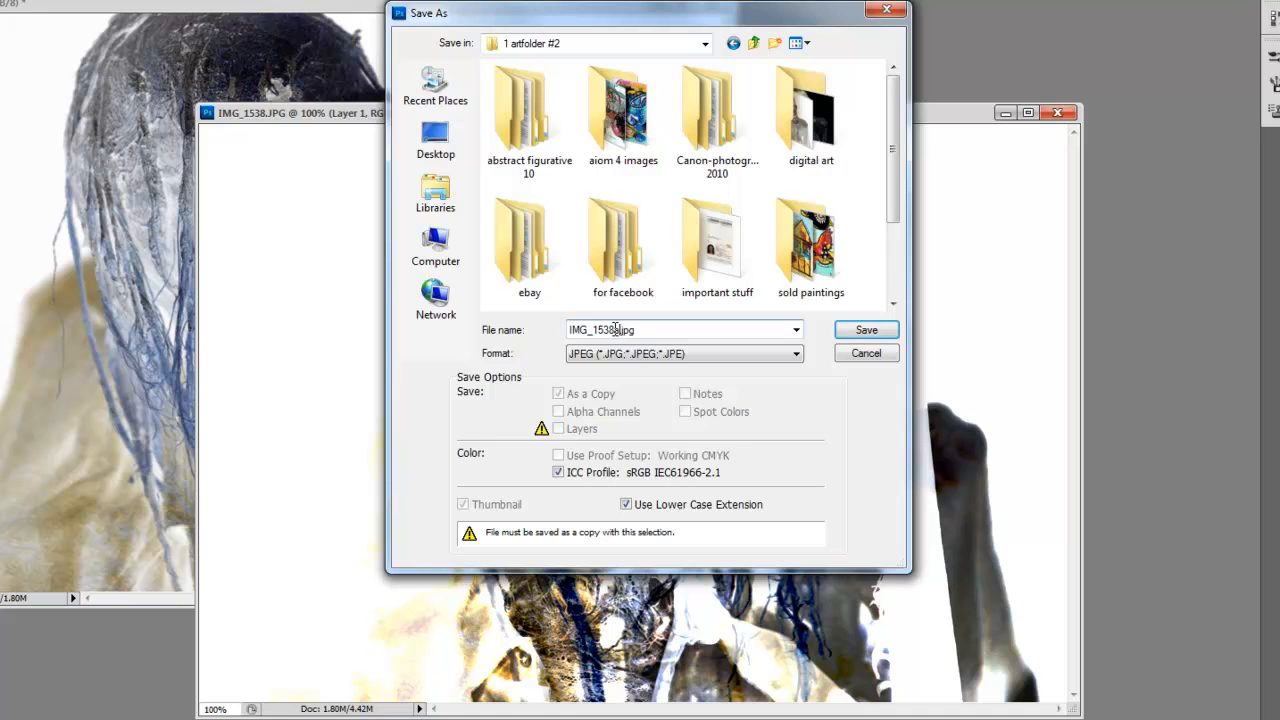
pyautogui.click(864, 329)
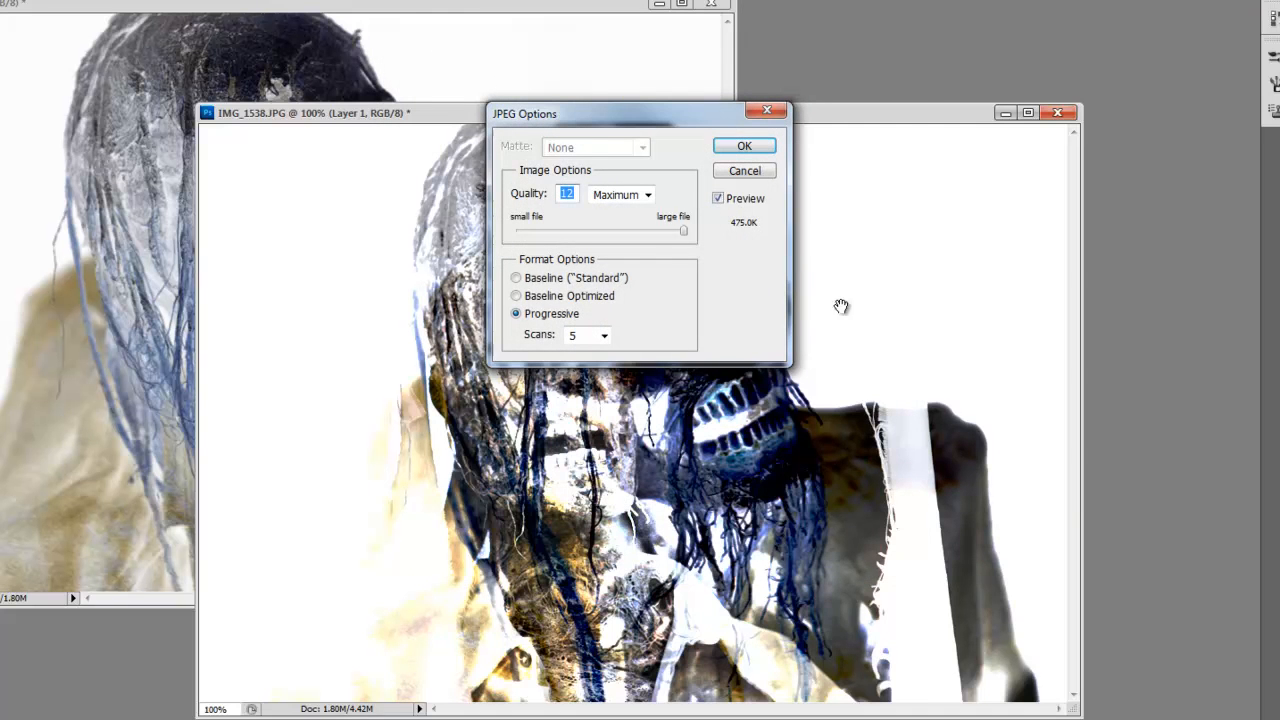
pyautogui.click(744, 145)
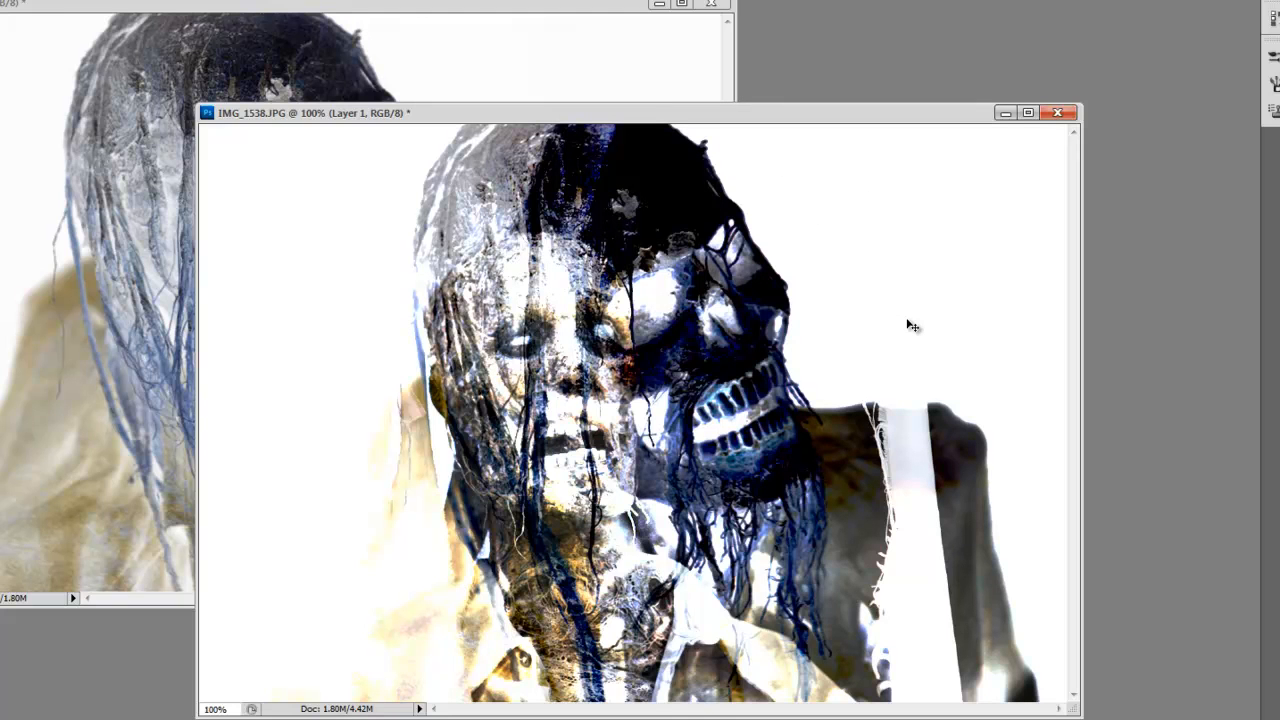
pyautogui.moveTo(905, 278)
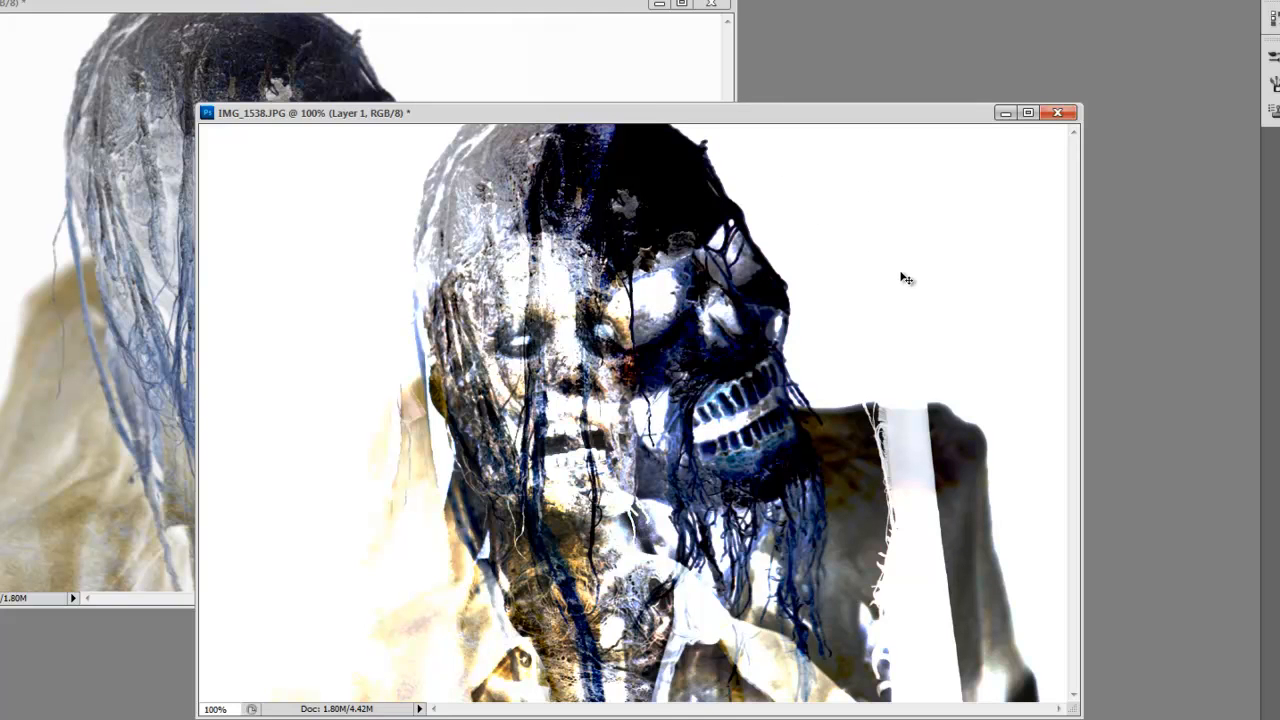